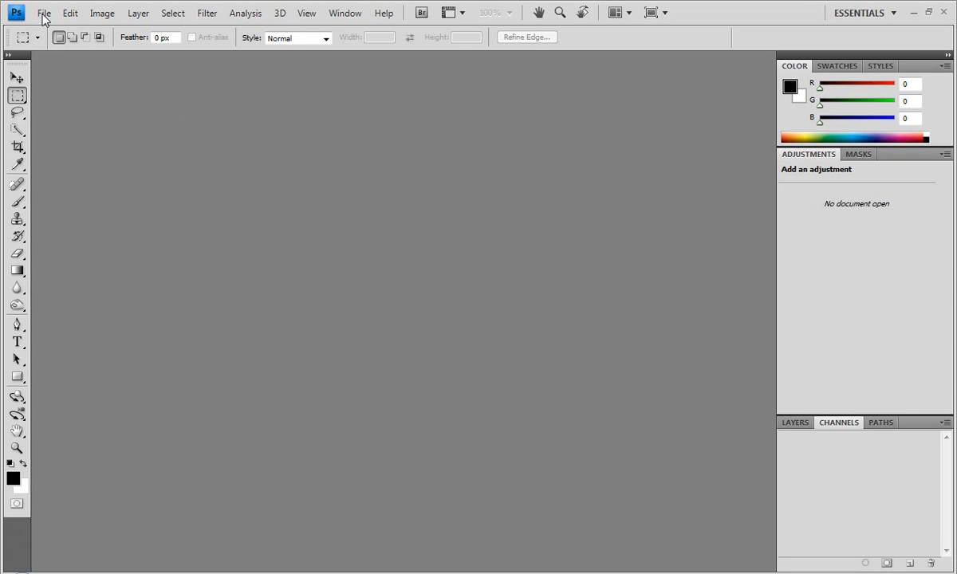
Step: Create a new document at the default 7×5 in, 72 ppi, white background
{"action": "left_click", "coordinate": [43, 13]}
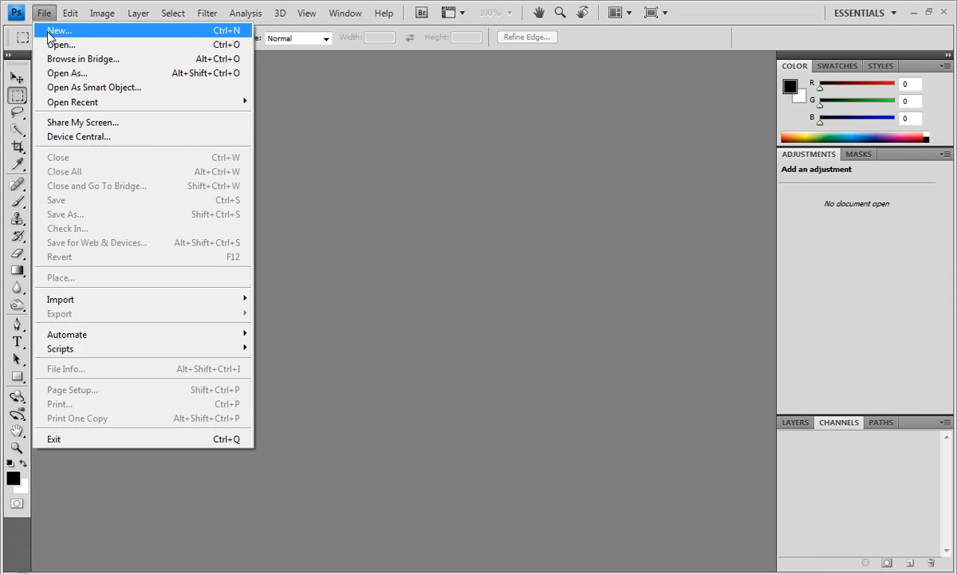
{"action": "left_click", "coordinate": [57, 31]}
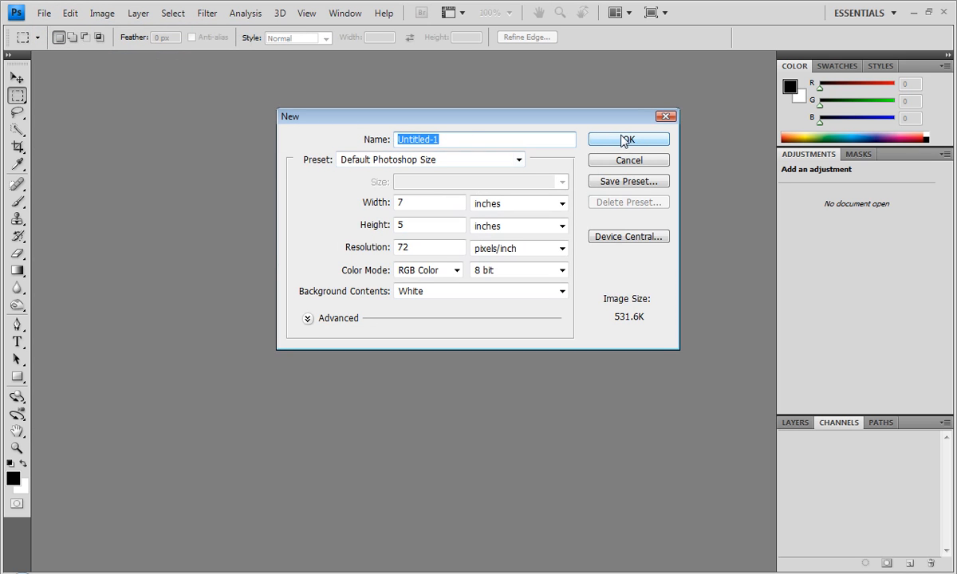
{"action": "left_click", "coordinate": [629, 138]}
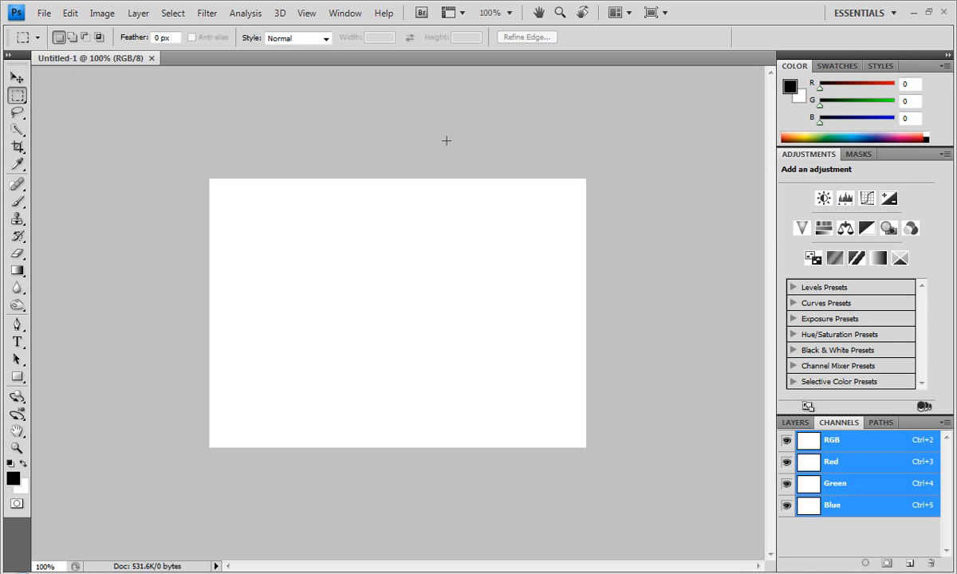
{"action": "mouse_move", "coordinate": [445, 185]}
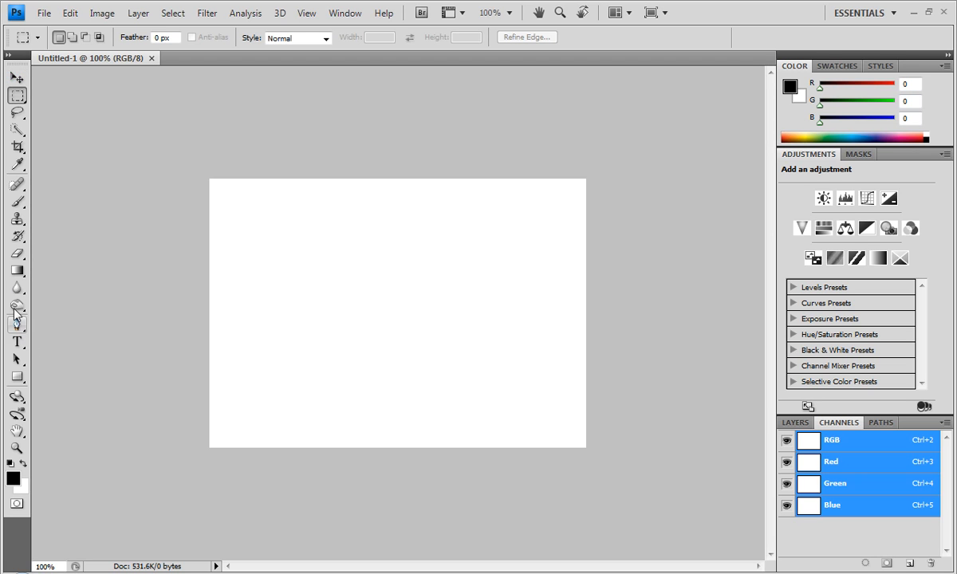
Step: Fill the canvas with mustard yellow (216, 208, 37) using the Paint Bucket tool
{"action": "left_click", "coordinate": [18, 271]}
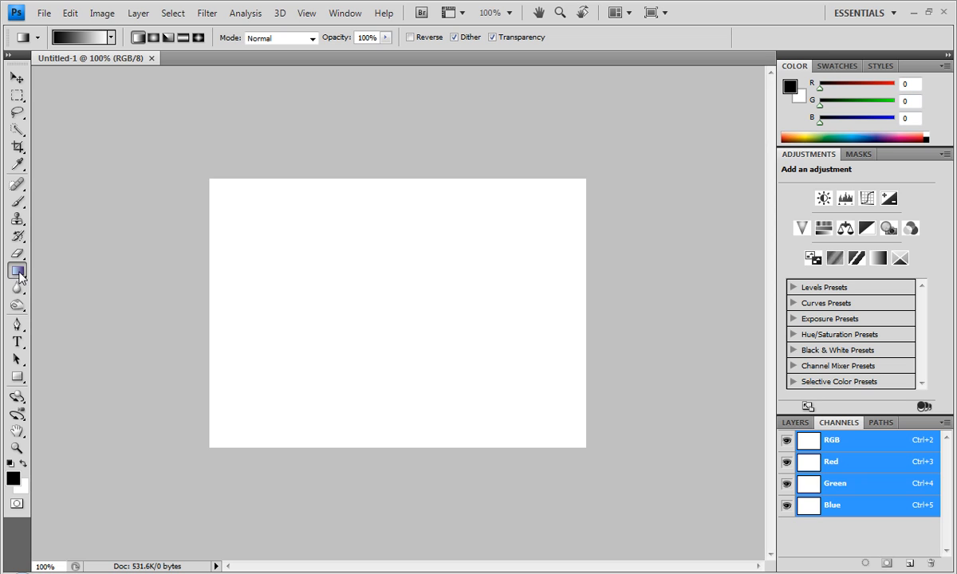
{"action": "left_click", "coordinate": [17, 270]}
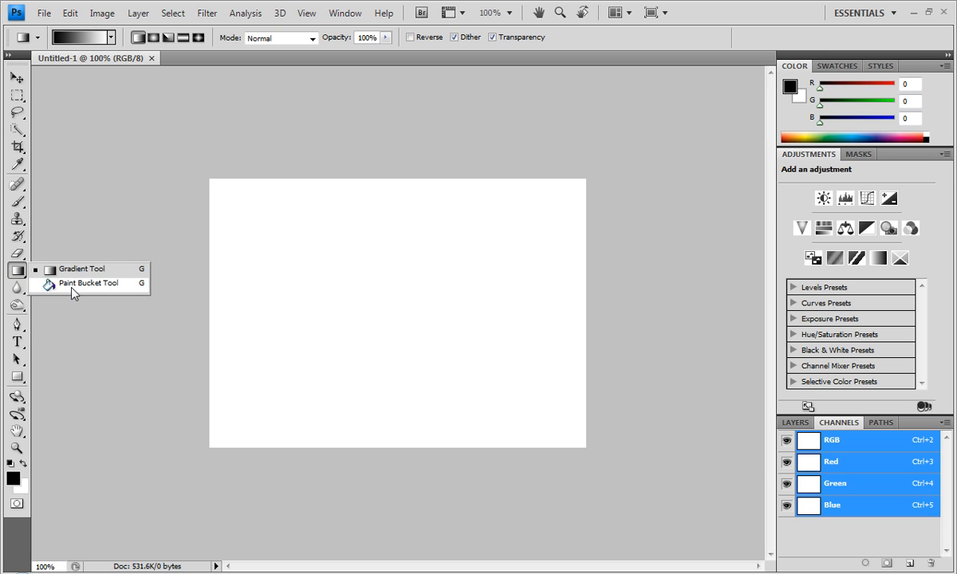
{"action": "left_click", "coordinate": [90, 284]}
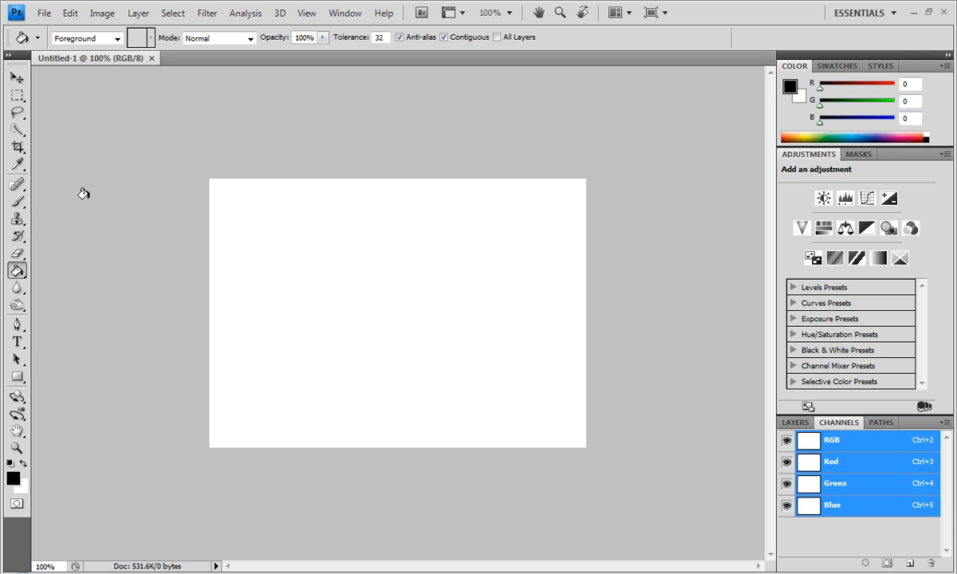
{"action": "left_click", "coordinate": [318, 264]}
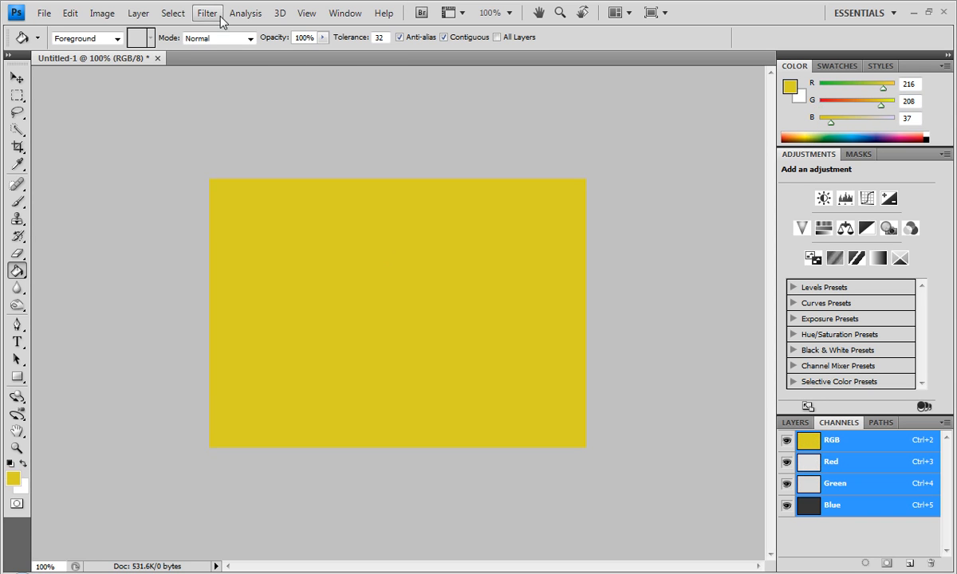
Step: Apply Texturizer with Canvas texture, Scaling 100, Relief 4, lit from the top
{"action": "left_click", "coordinate": [208, 13]}
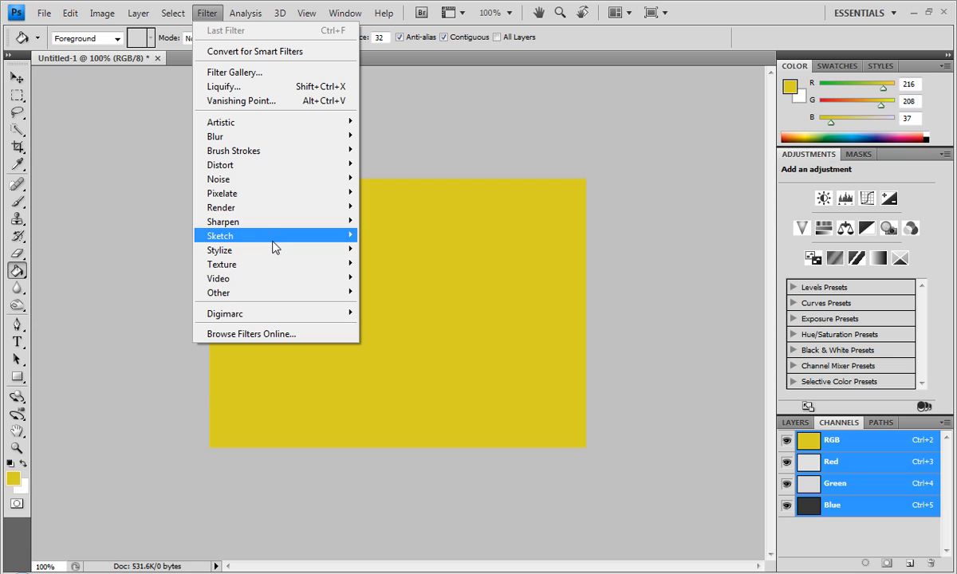
{"action": "mouse_move", "coordinate": [369, 287]}
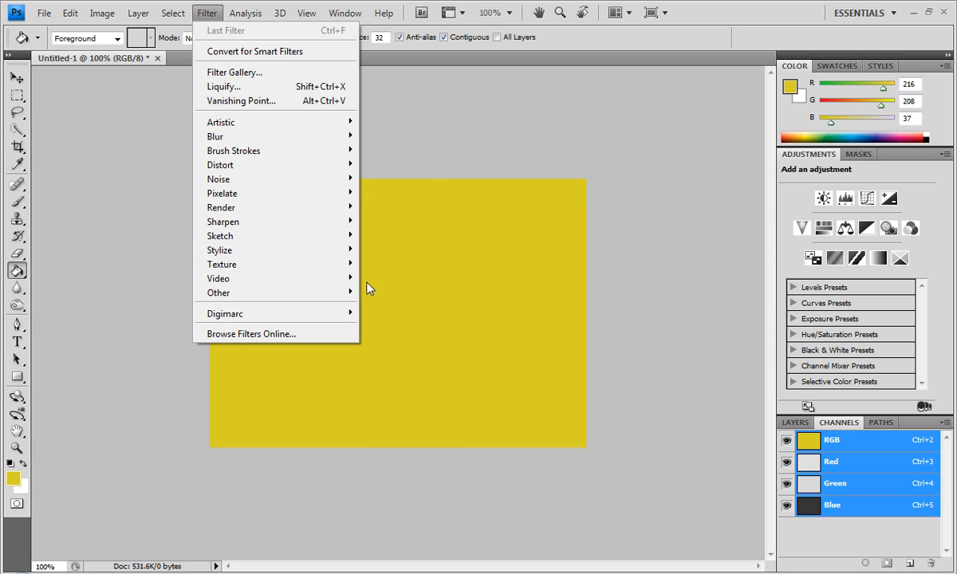
{"action": "mouse_move", "coordinate": [221, 265]}
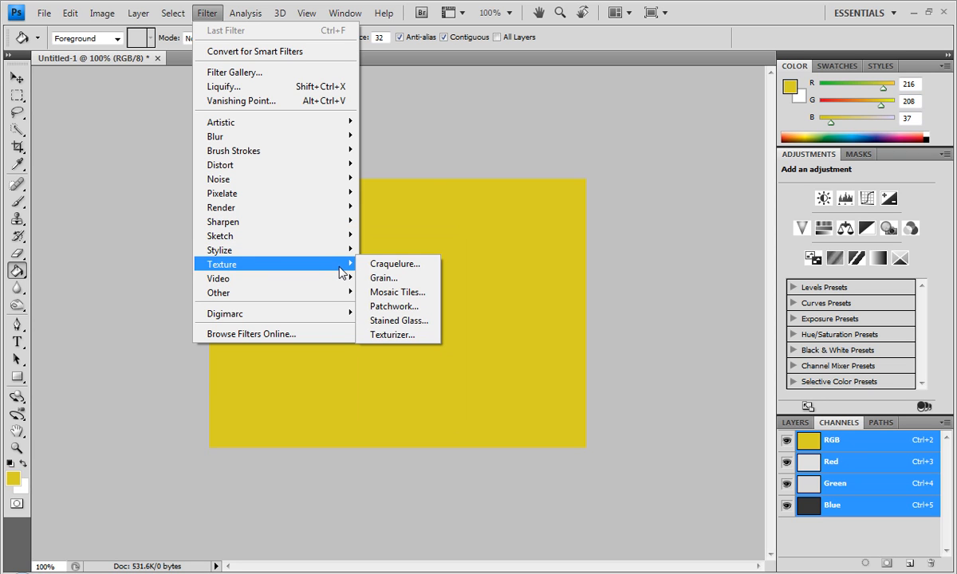
{"action": "mouse_move", "coordinate": [217, 278]}
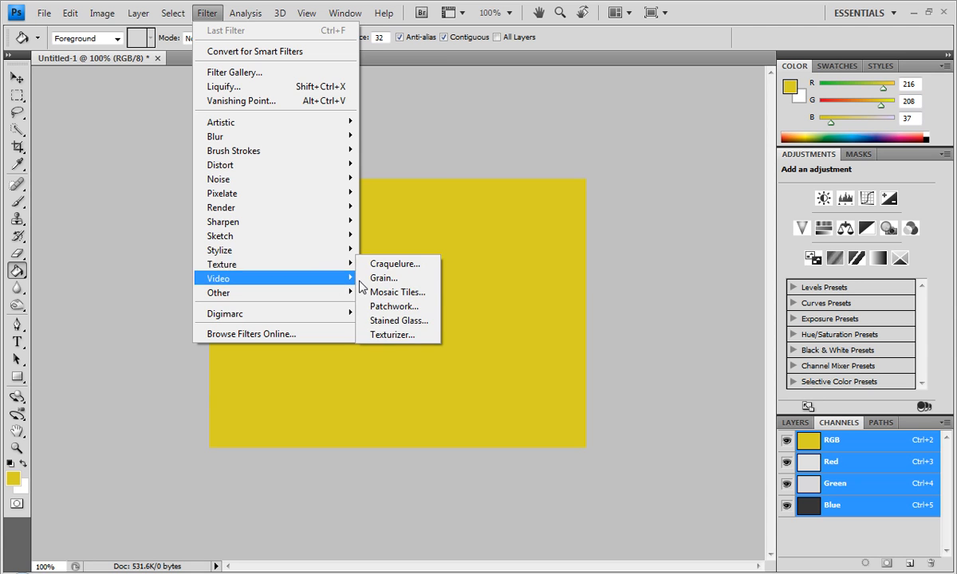
{"action": "mouse_move", "coordinate": [393, 335]}
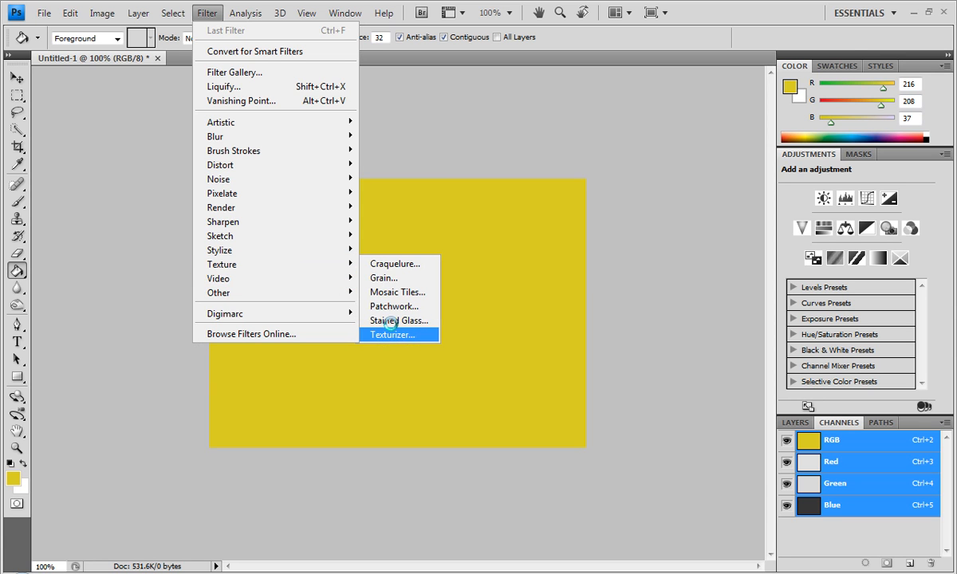
{"action": "left_click", "coordinate": [392, 335]}
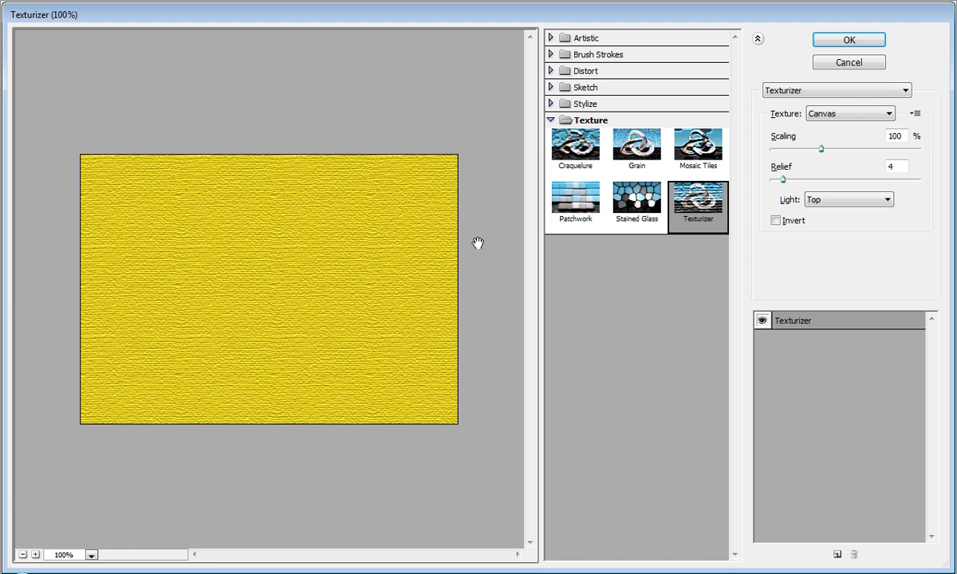
{"action": "left_click", "coordinate": [849, 38]}
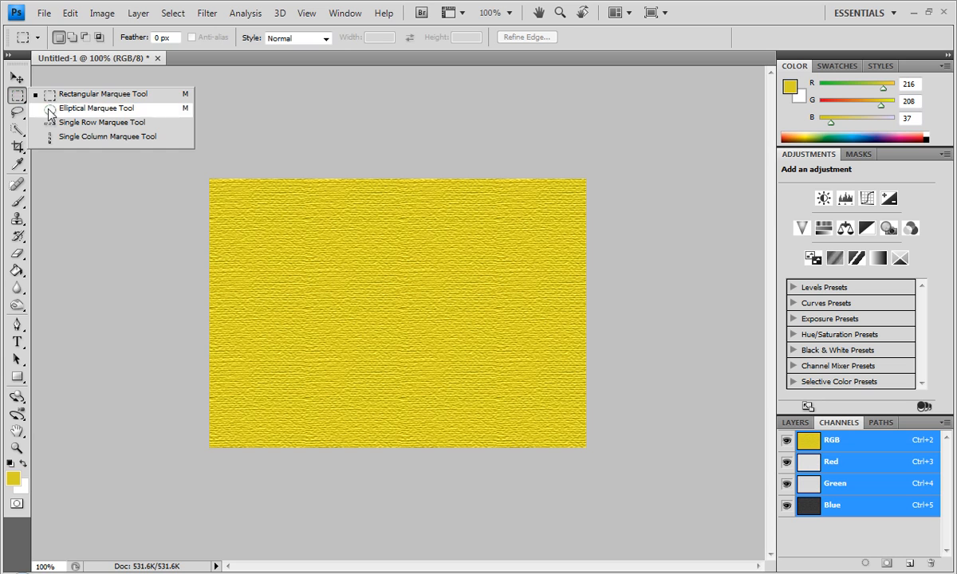
Step: Build a blob selection from two overlapping ellipses and save it as channel Alpha 1
{"action": "left_click", "coordinate": [96, 109]}
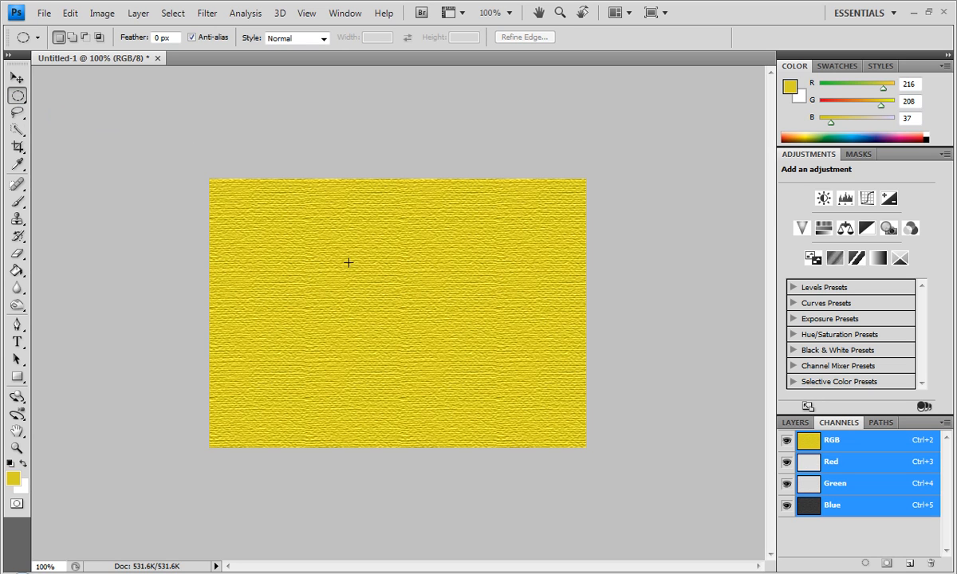
{"action": "left_click_drag", "start_coordinate": [347, 263], "coordinate": [475, 367]}
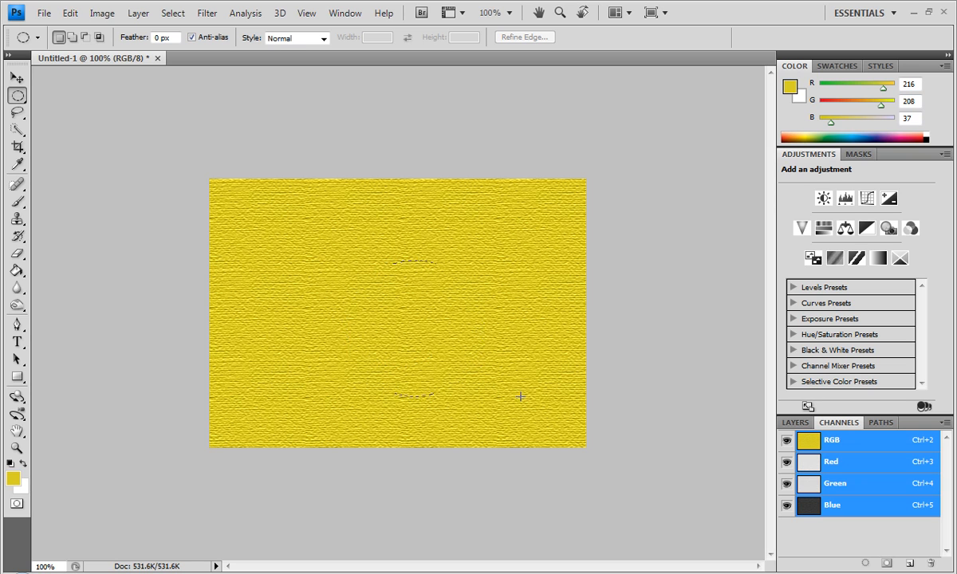
{"action": "left_click_drag", "start_coordinate": [390, 268], "coordinate": [519, 396]}
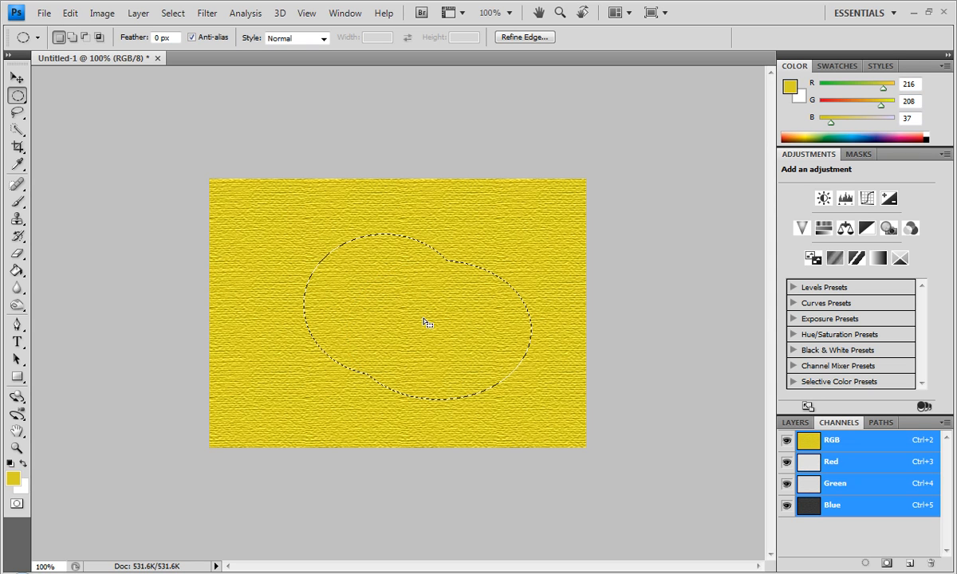
{"action": "right_click", "coordinate": [428, 322]}
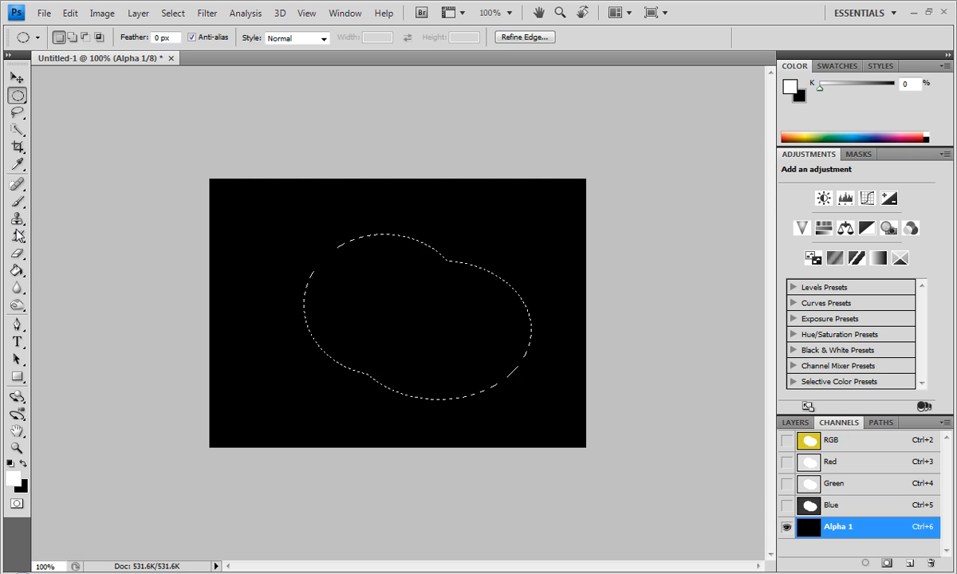
Step: Fill the blob selection with white in the Alpha 1 channel
{"action": "left_click", "coordinate": [18, 271]}
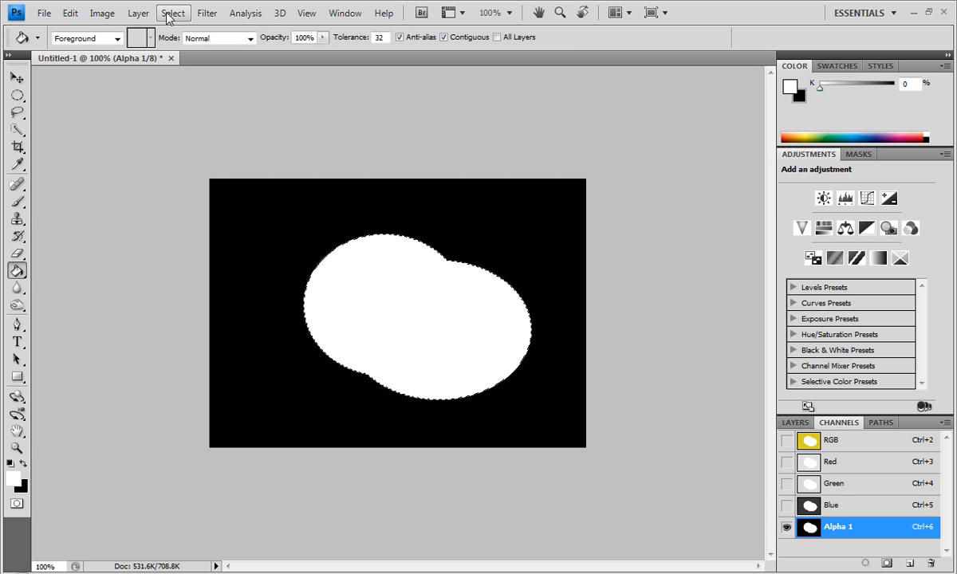
{"action": "left_click", "coordinate": [208, 13]}
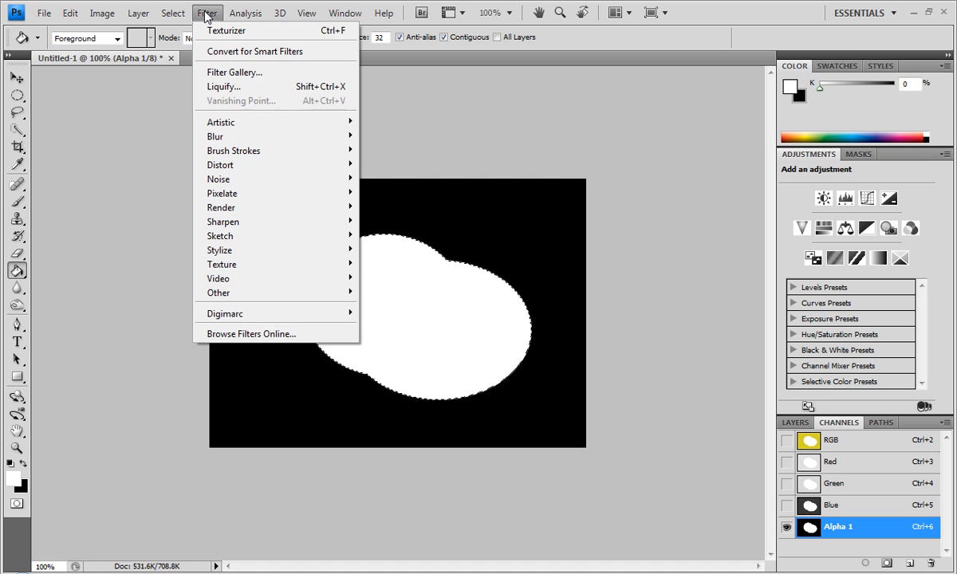
{"action": "mouse_move", "coordinate": [222, 208]}
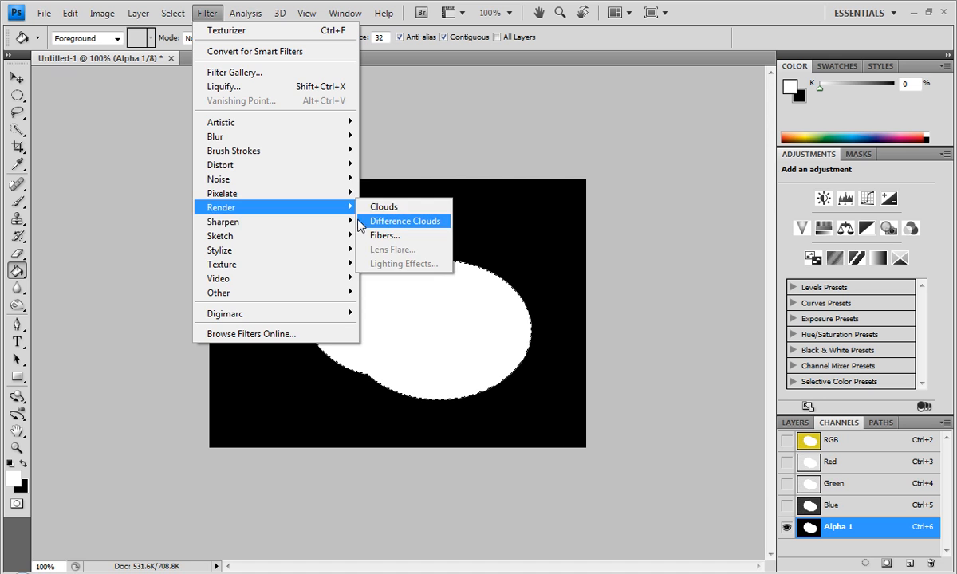
{"action": "mouse_move", "coordinate": [233, 150]}
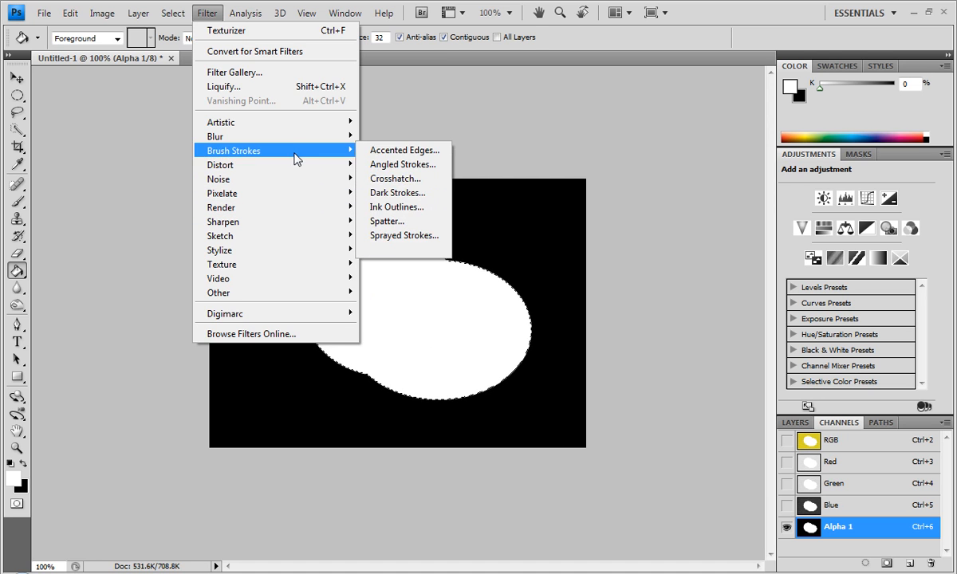
{"action": "mouse_move", "coordinate": [214, 135]}
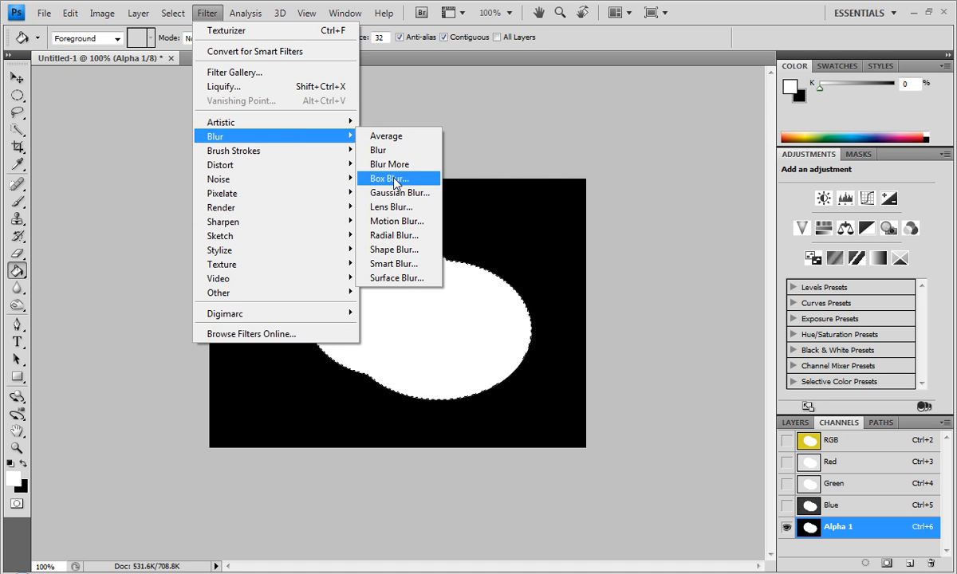
Step: Apply a small Gaussian Blur to the blob in Alpha 1, adjusting the radius first
{"action": "left_click", "coordinate": [399, 192]}
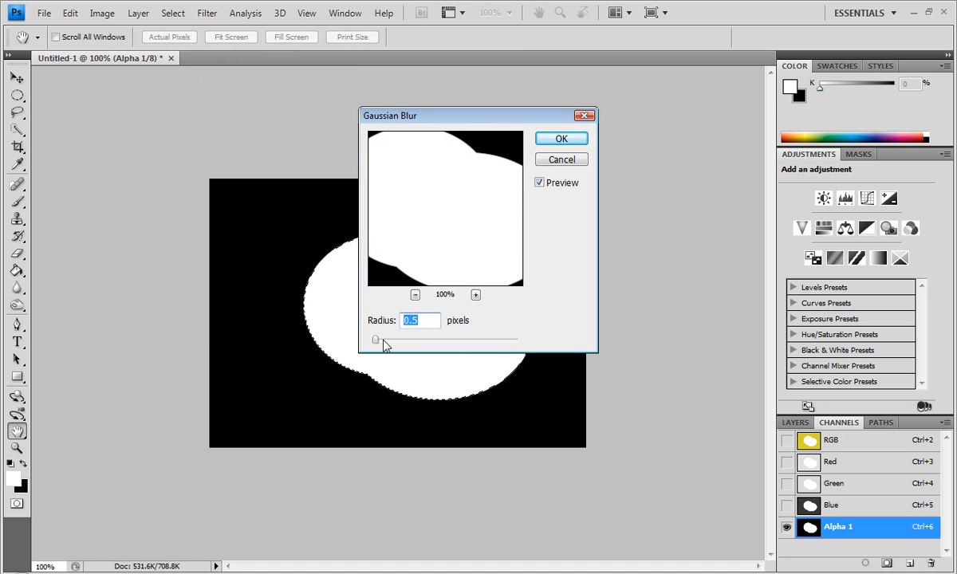
{"action": "left_click_drag", "start_coordinate": [375, 340], "coordinate": [428, 340]}
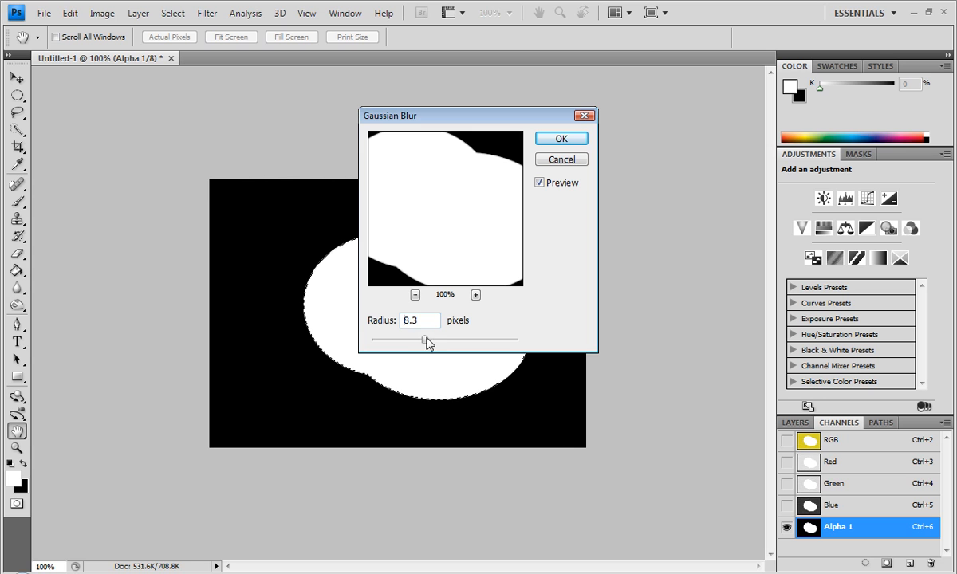
{"action": "left_click_drag", "start_coordinate": [428, 340], "coordinate": [434, 340]}
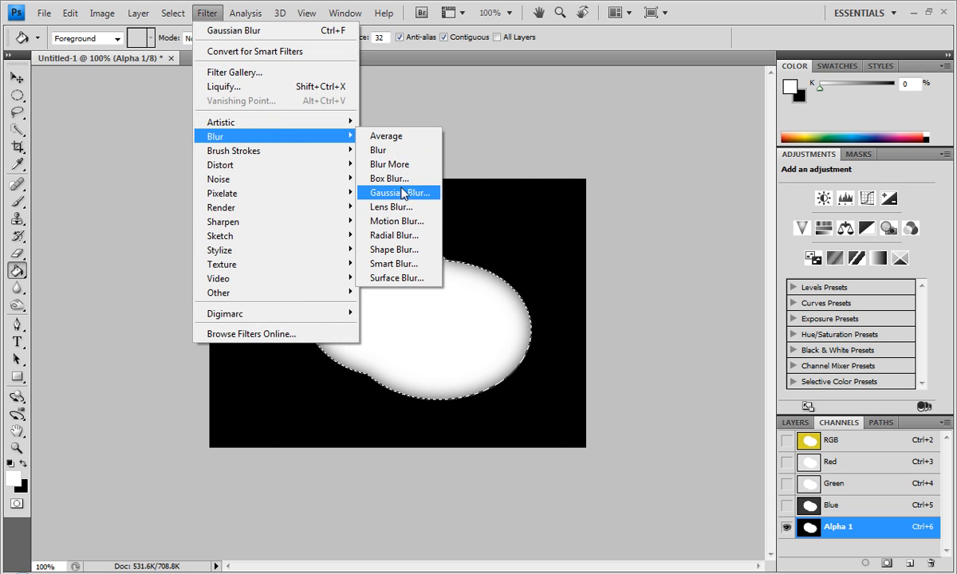
{"action": "left_click", "coordinate": [399, 191]}
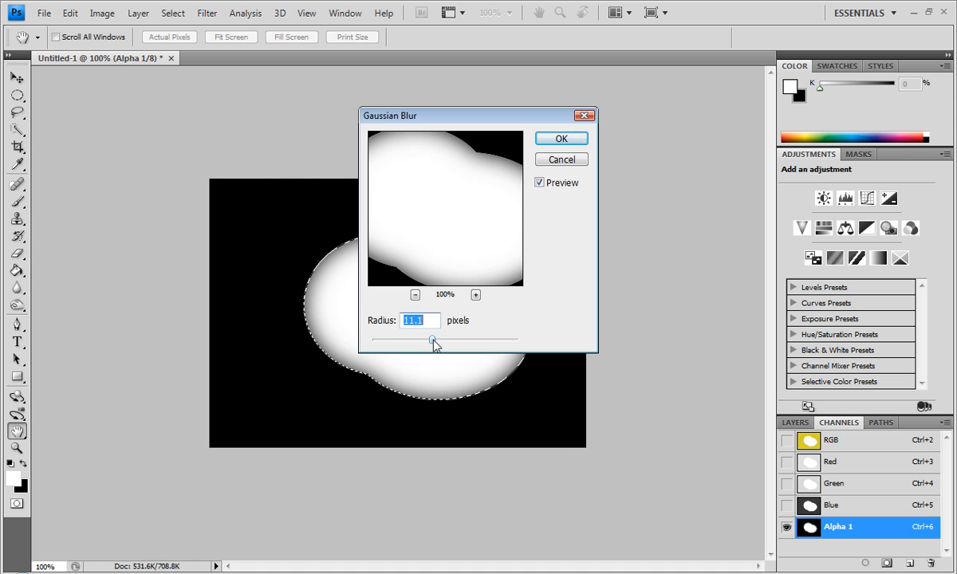
{"action": "left_click_drag", "start_coordinate": [434, 338], "coordinate": [417, 339]}
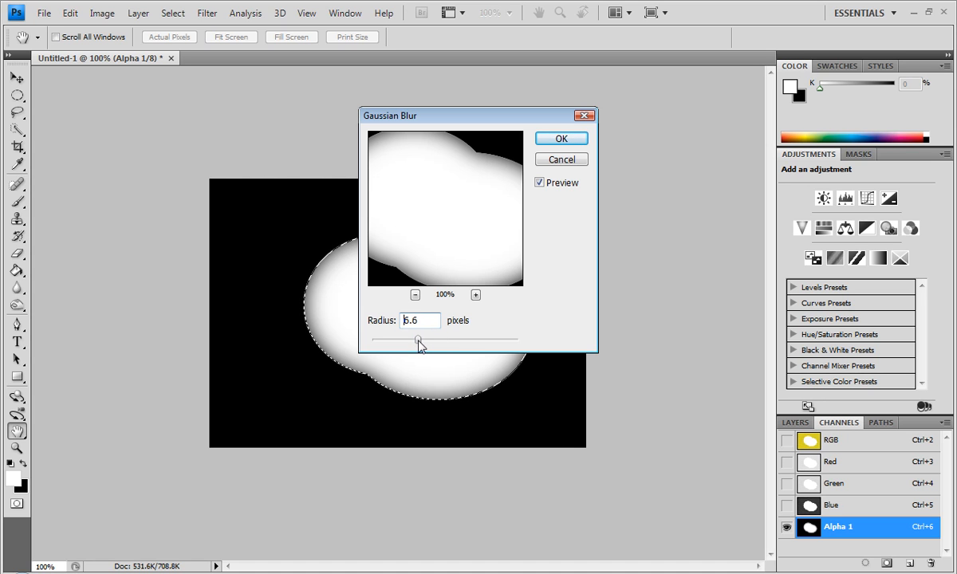
{"action": "left_click", "coordinate": [561, 137]}
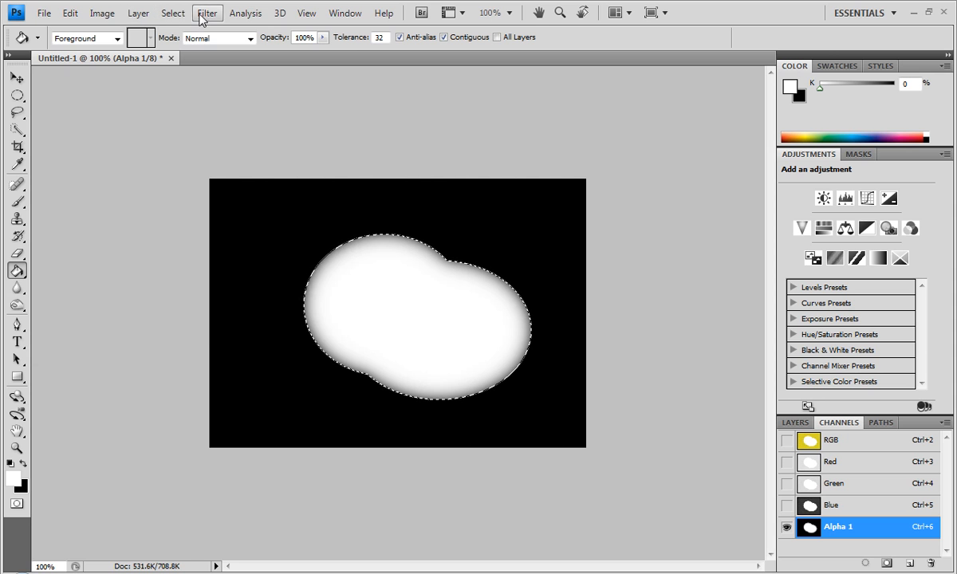
Step: Re-run Gaussian Blur with a lower radius to fine-tune the blob's soft edge
{"action": "left_click", "coordinate": [208, 13]}
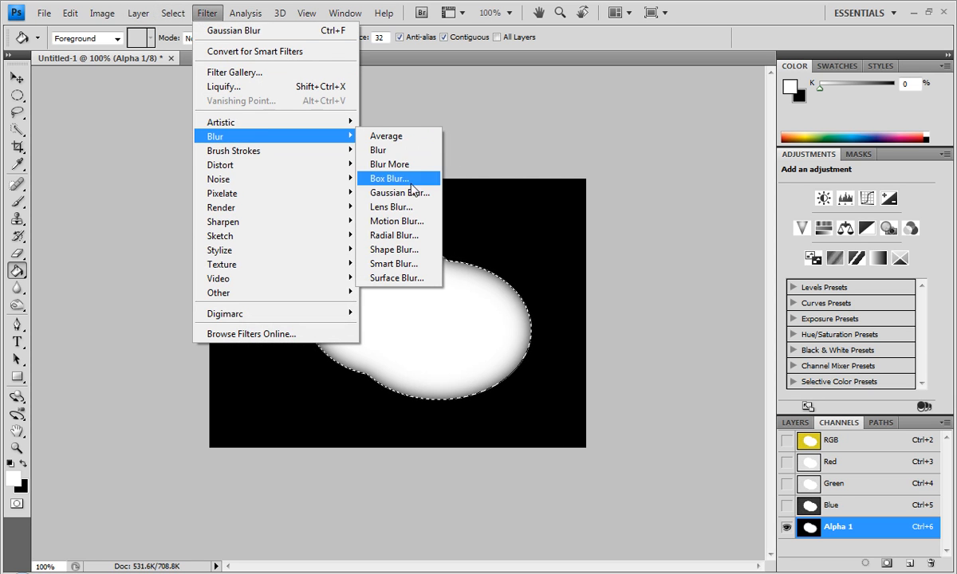
{"action": "left_click", "coordinate": [399, 192]}
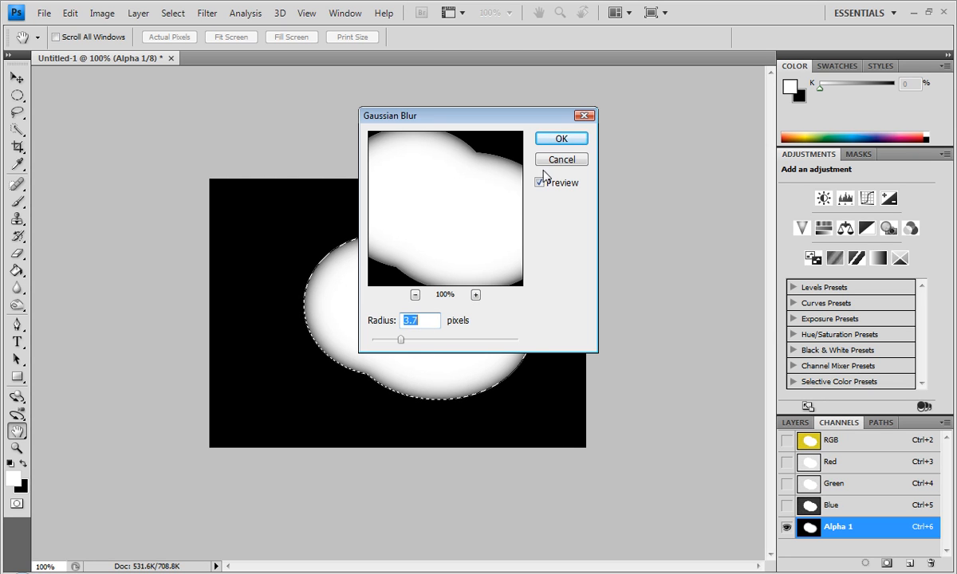
{"action": "left_click", "coordinate": [560, 138]}
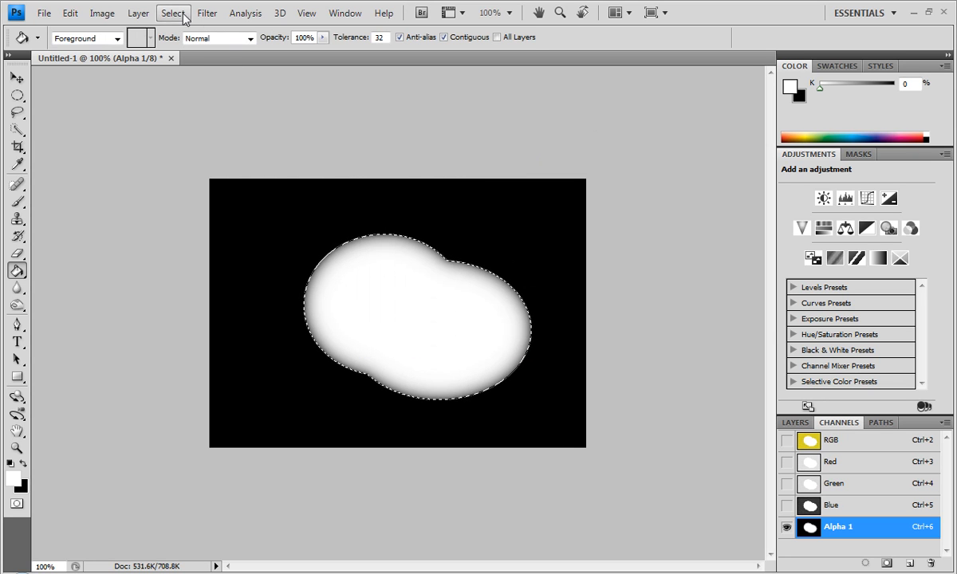
{"action": "left_click", "coordinate": [207, 13]}
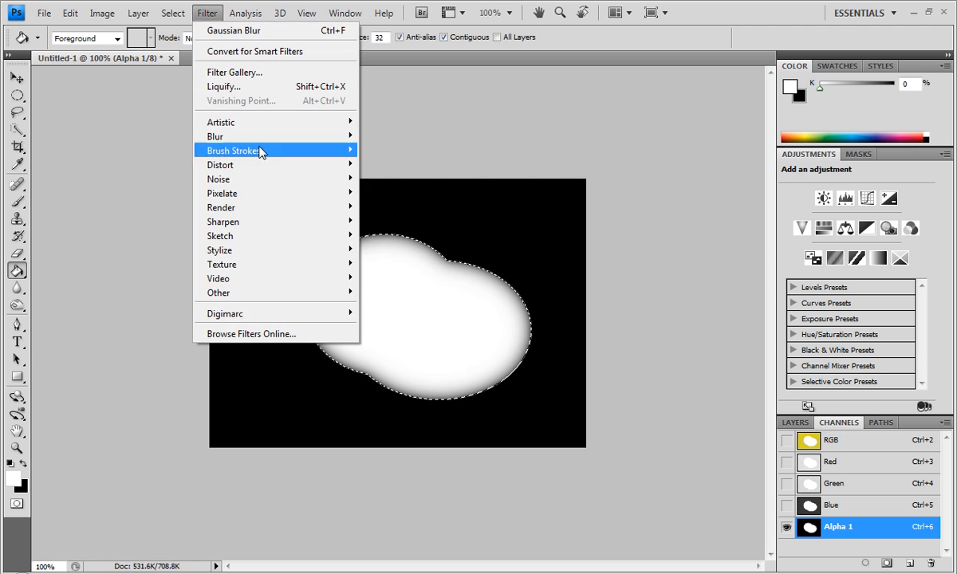
{"action": "mouse_move", "coordinate": [219, 179]}
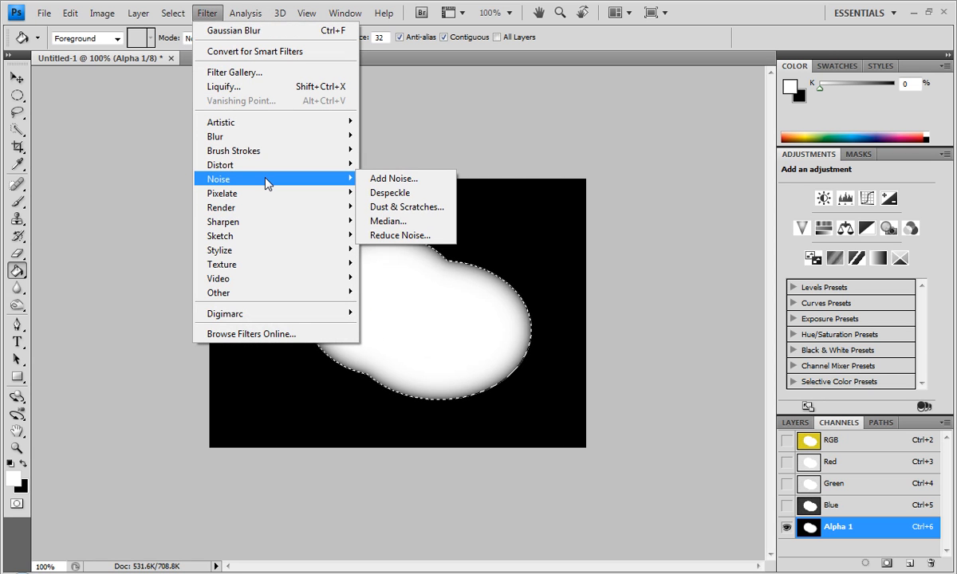
{"action": "mouse_move", "coordinate": [216, 137]}
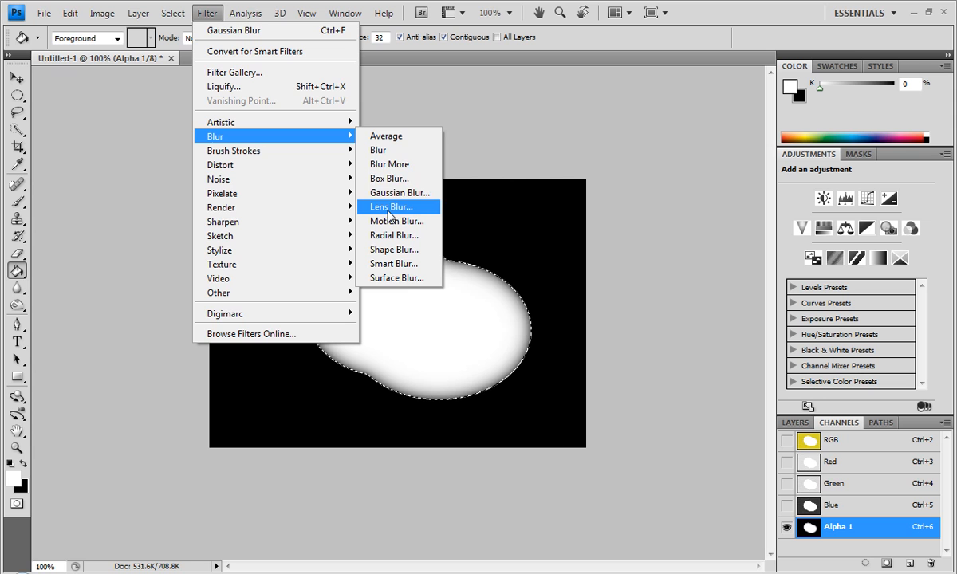
{"action": "left_click", "coordinate": [399, 191]}
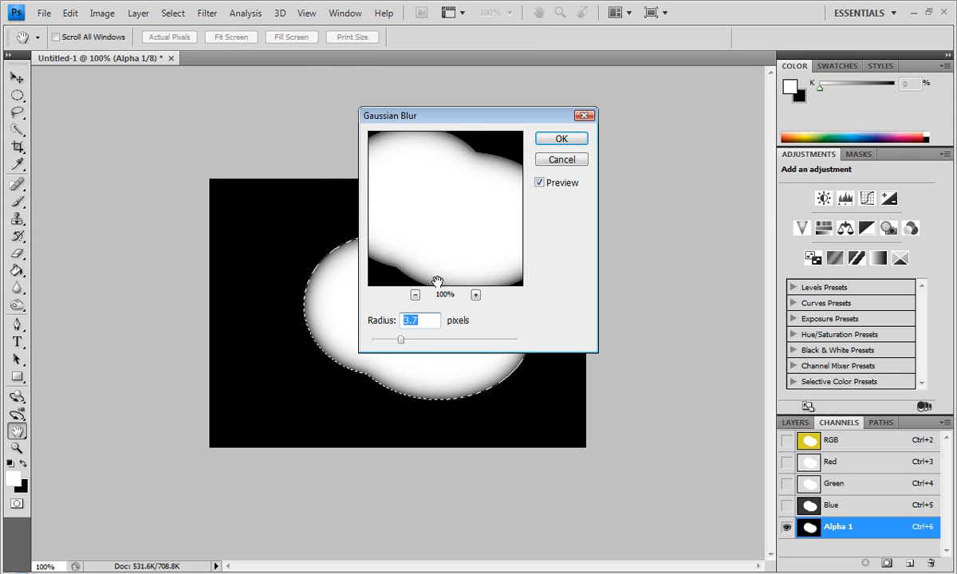
{"action": "left_click_drag", "start_coordinate": [402, 338], "coordinate": [386, 338]}
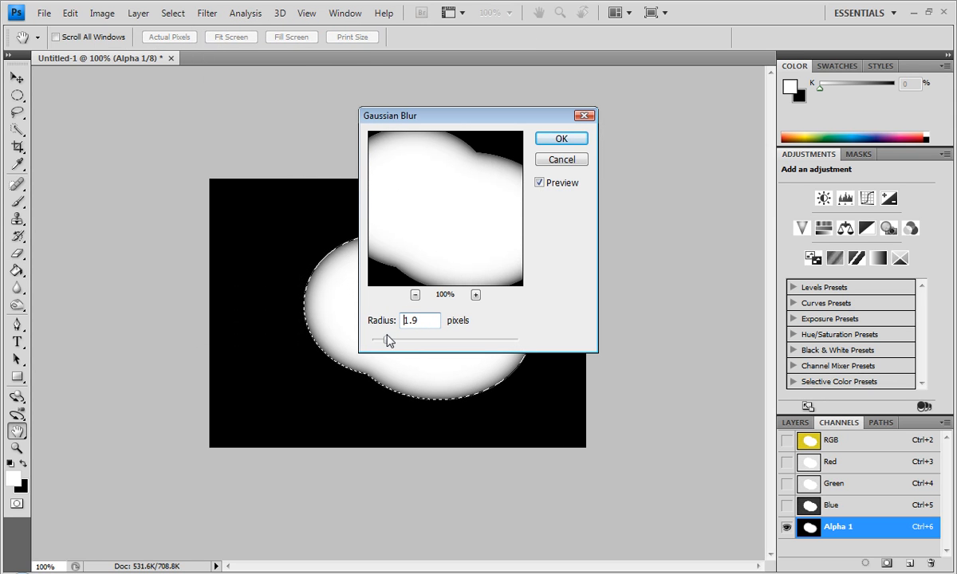
{"action": "left_click", "coordinate": [560, 137]}
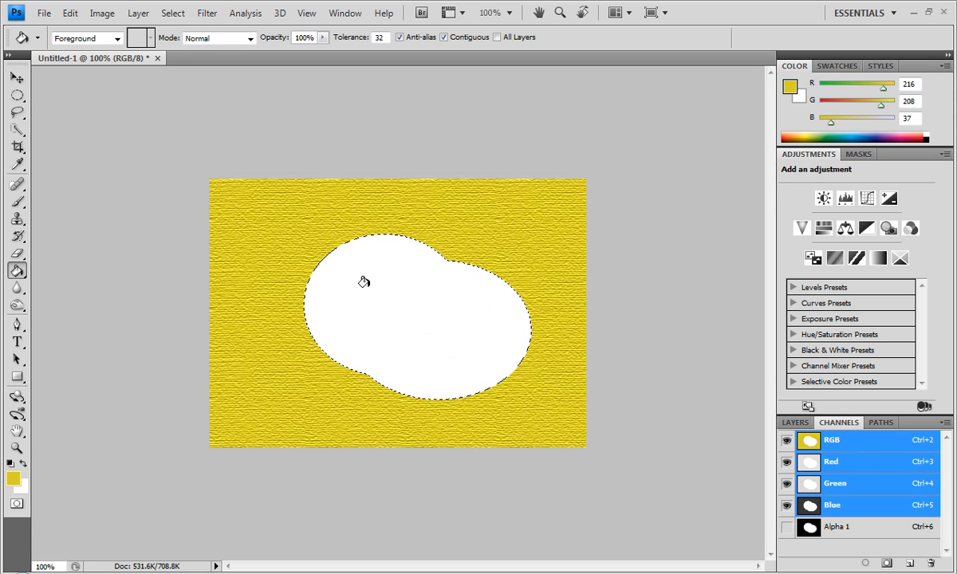
Step: Return to the RGB composite and drop the selection around the blob
{"action": "left_click", "coordinate": [17, 96]}
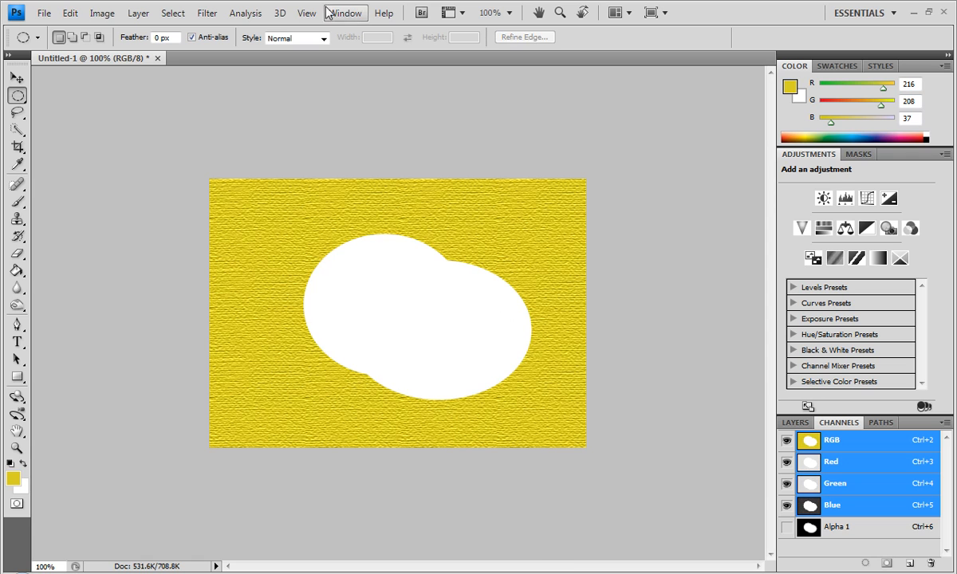
{"action": "left_click", "coordinate": [208, 13]}
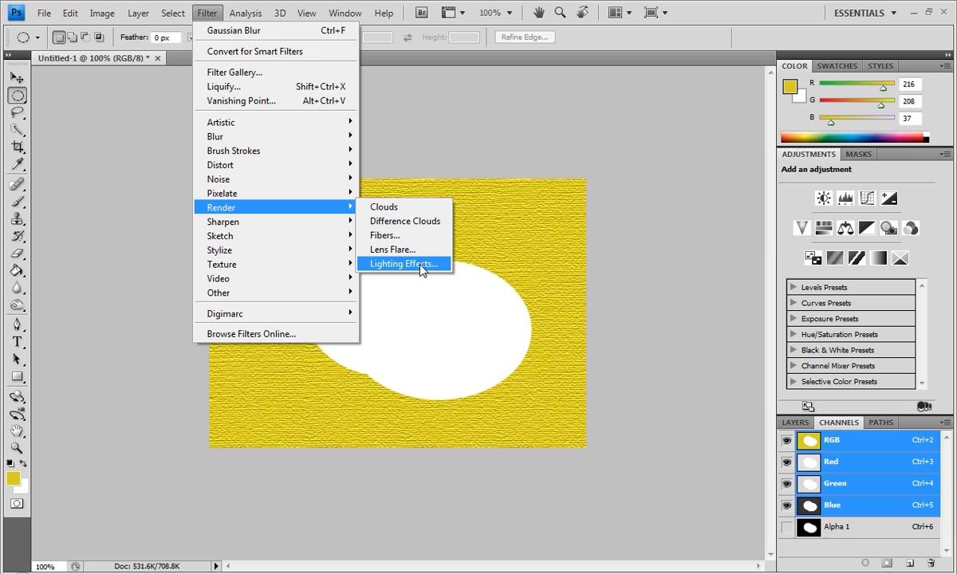
Step: In Lighting Effects use Alpha 1 as texture channel and position the spotlight over the blob
{"action": "left_click", "coordinate": [403, 265]}
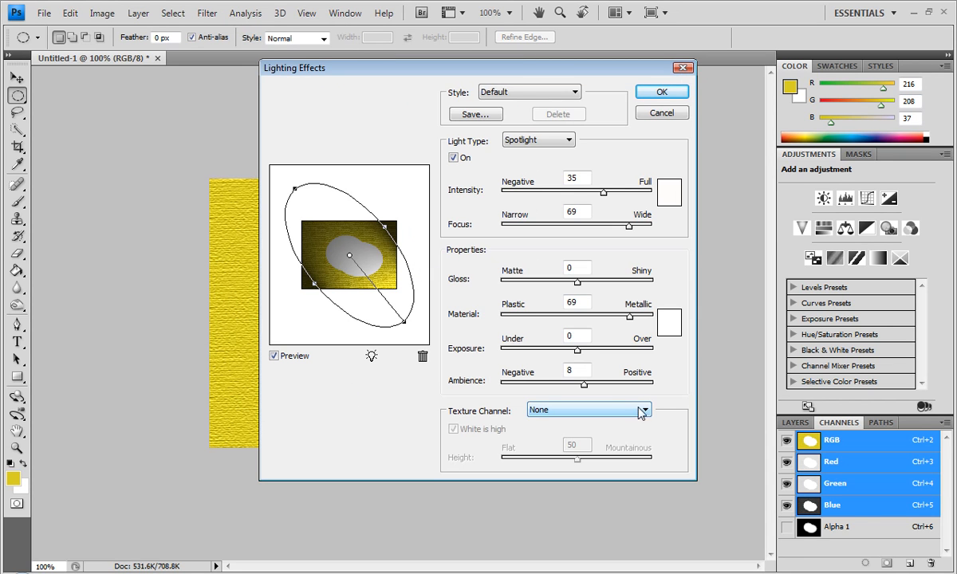
{"action": "left_click", "coordinate": [589, 408]}
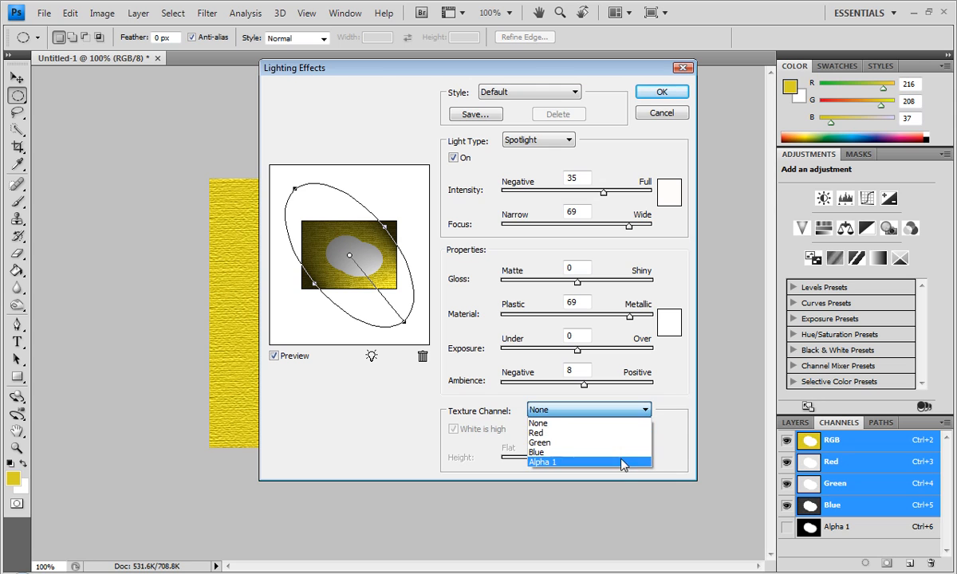
{"action": "left_click", "coordinate": [542, 463]}
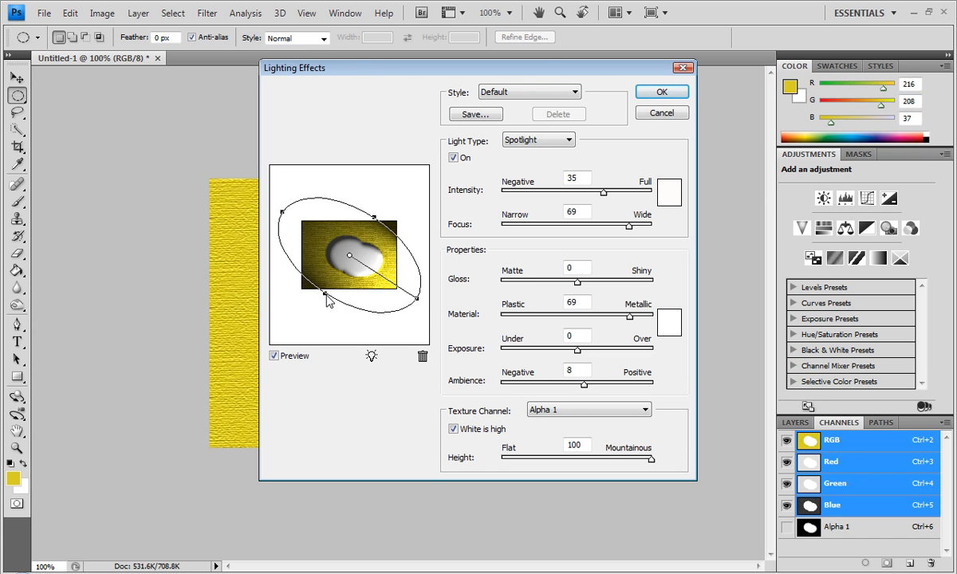
{"action": "left_click_drag", "start_coordinate": [331, 302], "coordinate": [391, 331]}
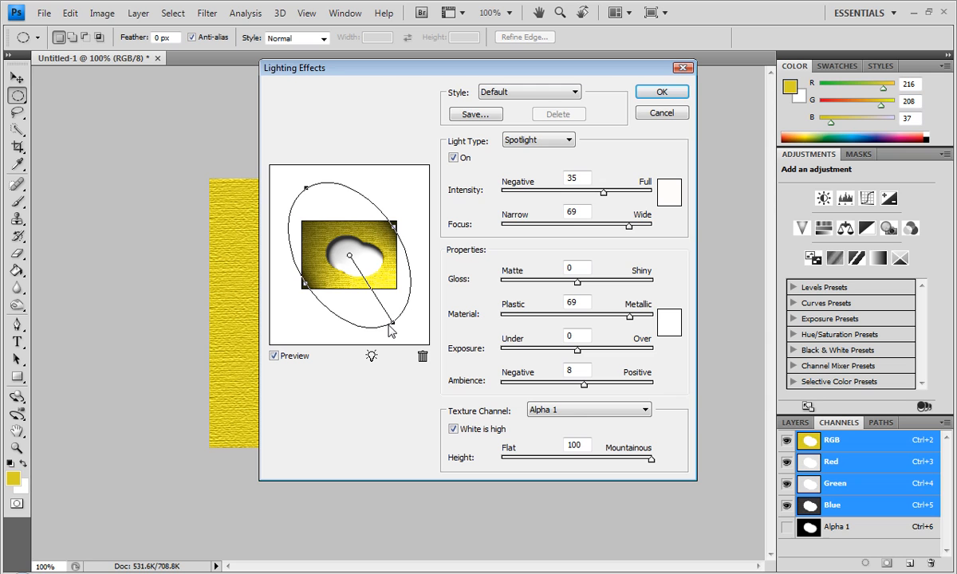
{"action": "left_click_drag", "start_coordinate": [391, 330], "coordinate": [412, 343]}
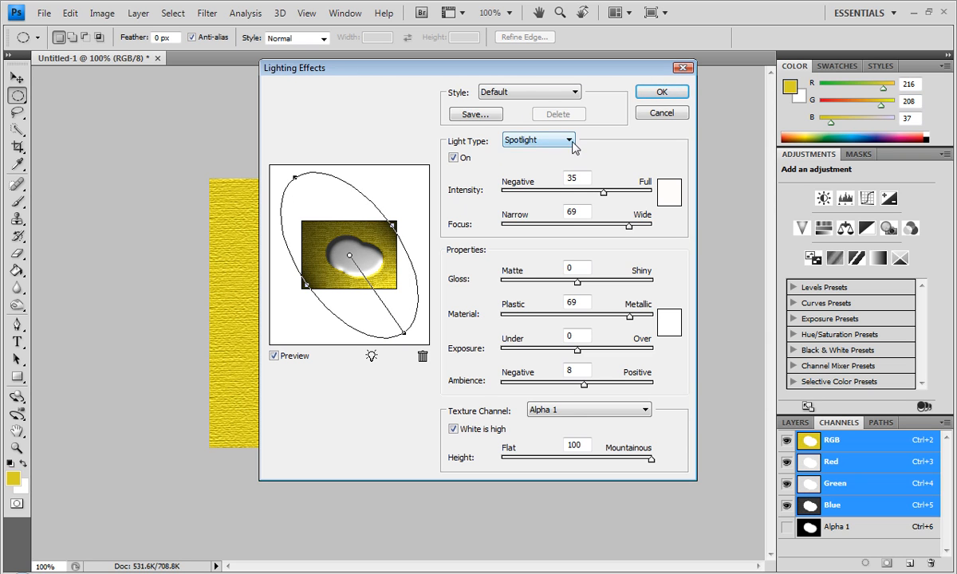
Step: Try another light type, then return the light to Spotlight
{"action": "left_click", "coordinate": [538, 139]}
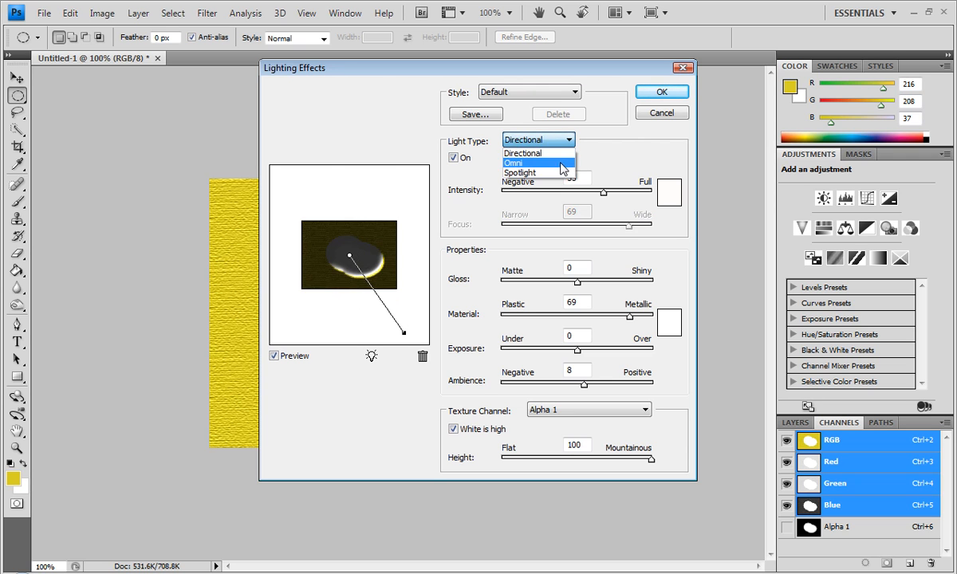
{"action": "left_click", "coordinate": [536, 163]}
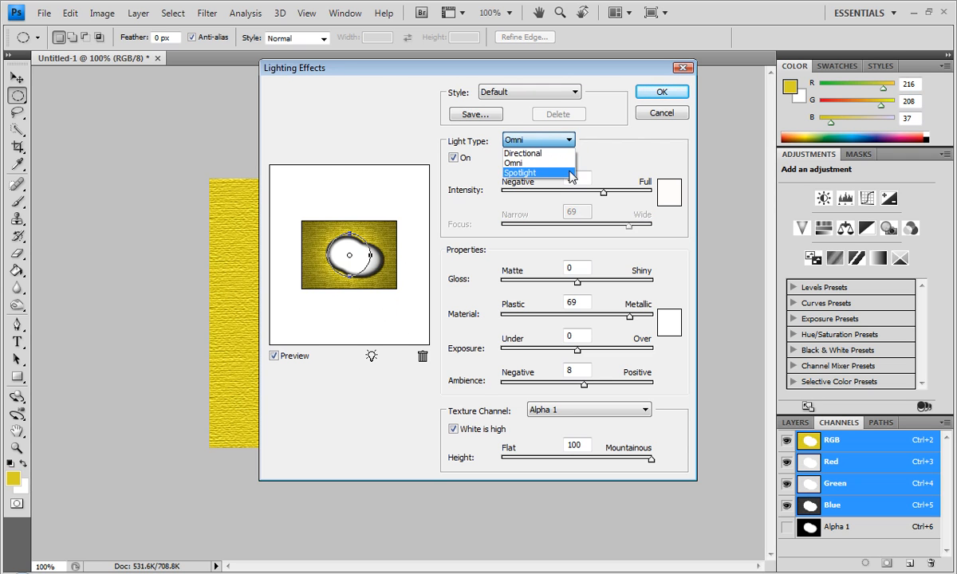
{"action": "left_click", "coordinate": [521, 172]}
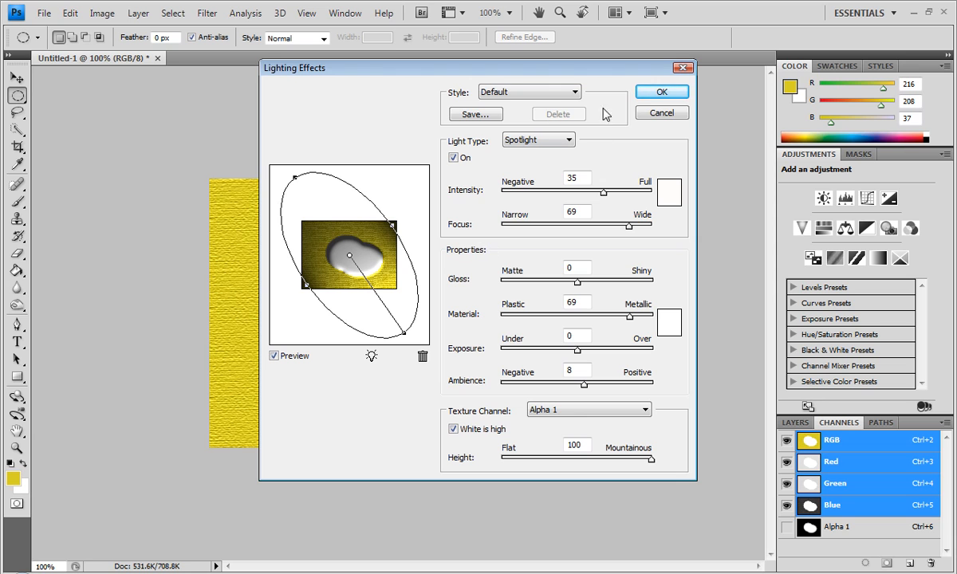
Step: Set Focus 64, Gloss 60, Material -10, Ambience 2 and apply the Lighting Effects
{"action": "left_click_drag", "start_coordinate": [610, 193], "coordinate": [592, 193]}
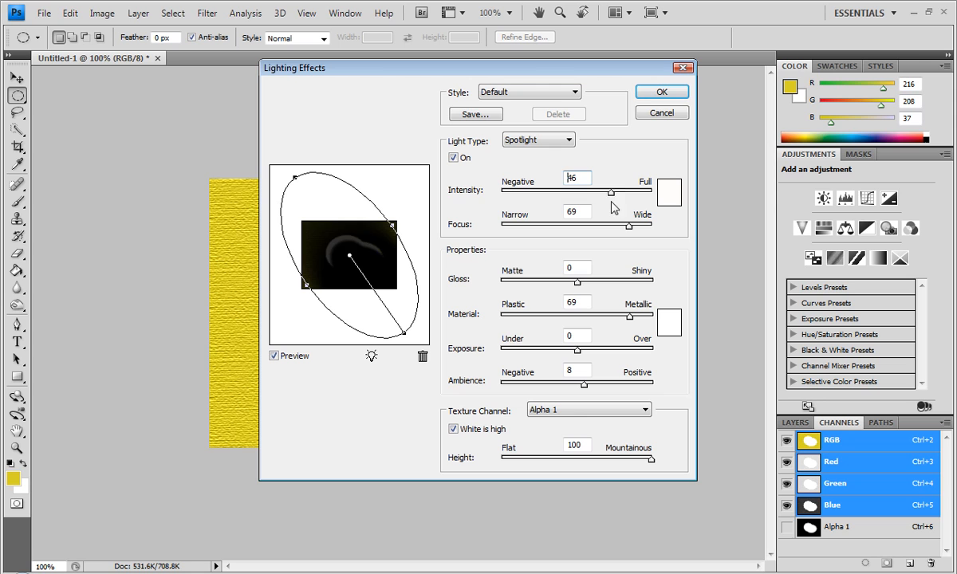
{"action": "left_click_drag", "start_coordinate": [613, 195], "coordinate": [600, 194]}
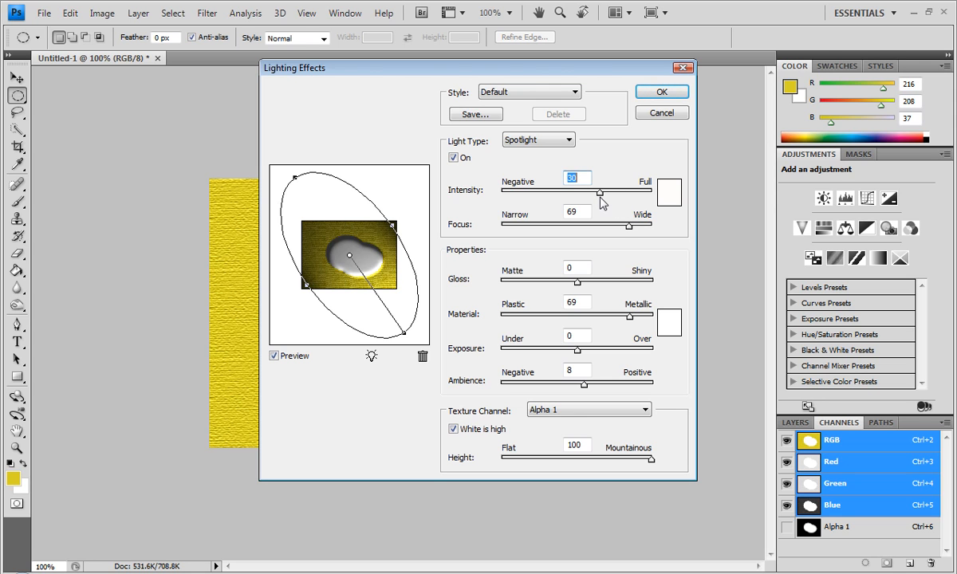
{"action": "left_click_drag", "start_coordinate": [623, 228], "coordinate": [632, 229]}
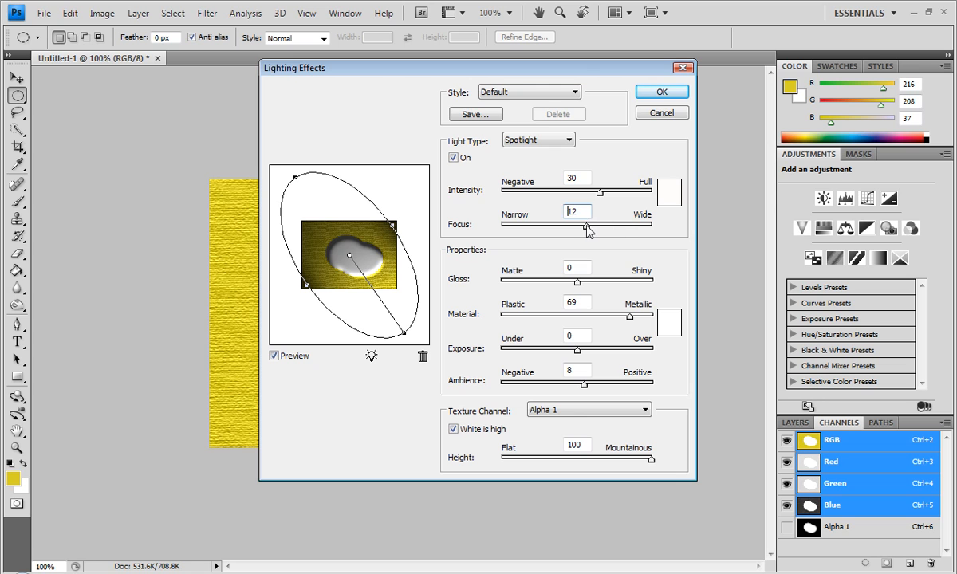
{"action": "left_click_drag", "start_coordinate": [587, 230], "coordinate": [606, 229]}
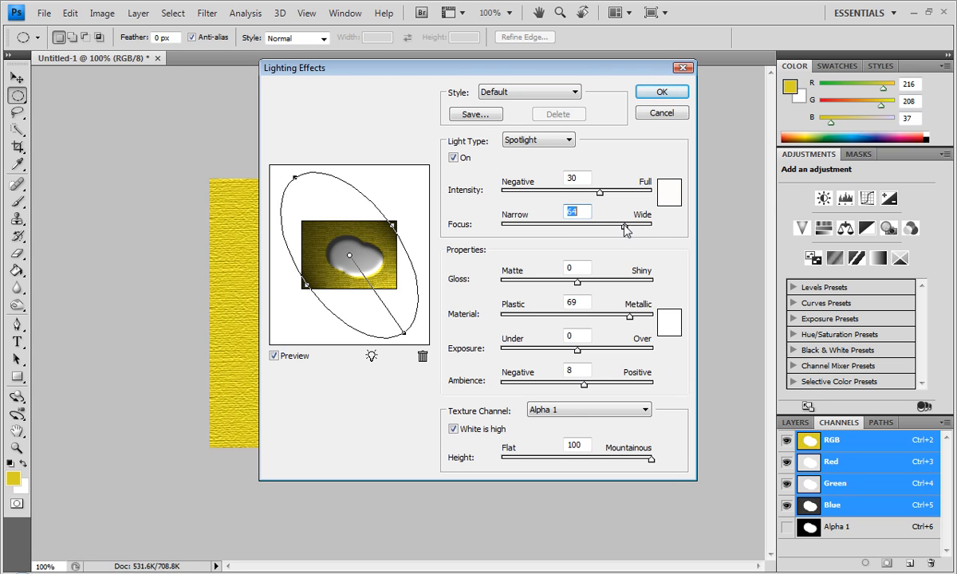
{"action": "mouse_move", "coordinate": [580, 286]}
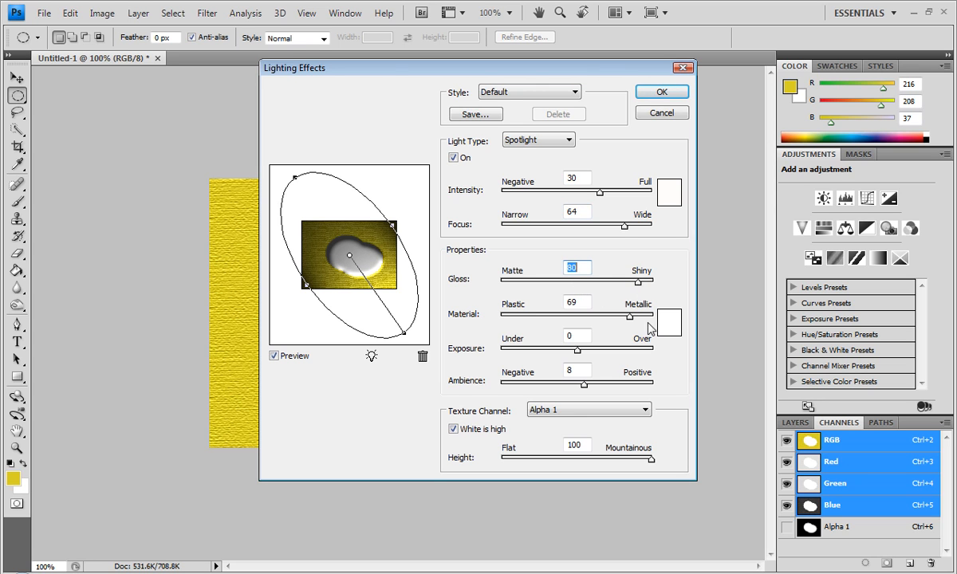
{"action": "left_click_drag", "start_coordinate": [630, 317], "coordinate": [589, 318]}
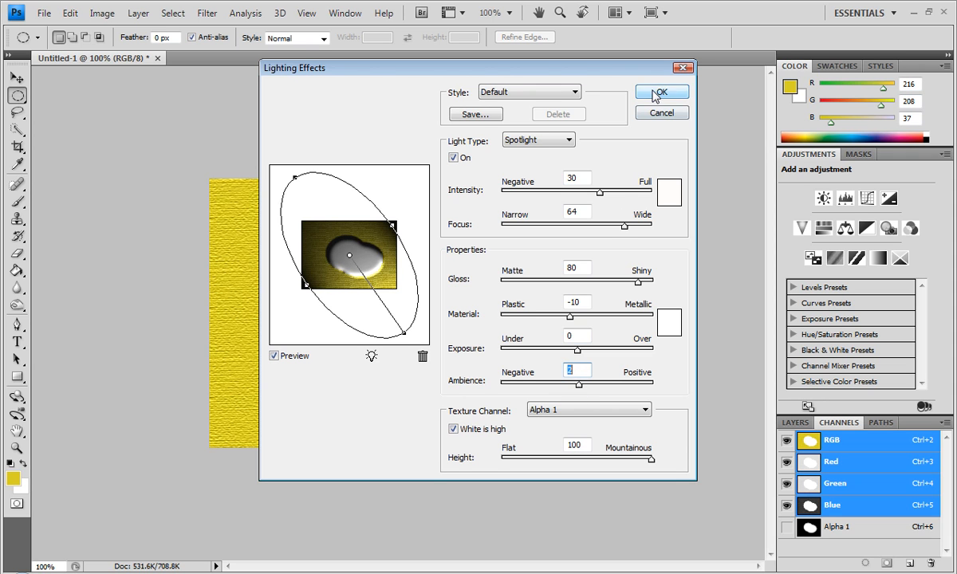
{"action": "left_click", "coordinate": [661, 91]}
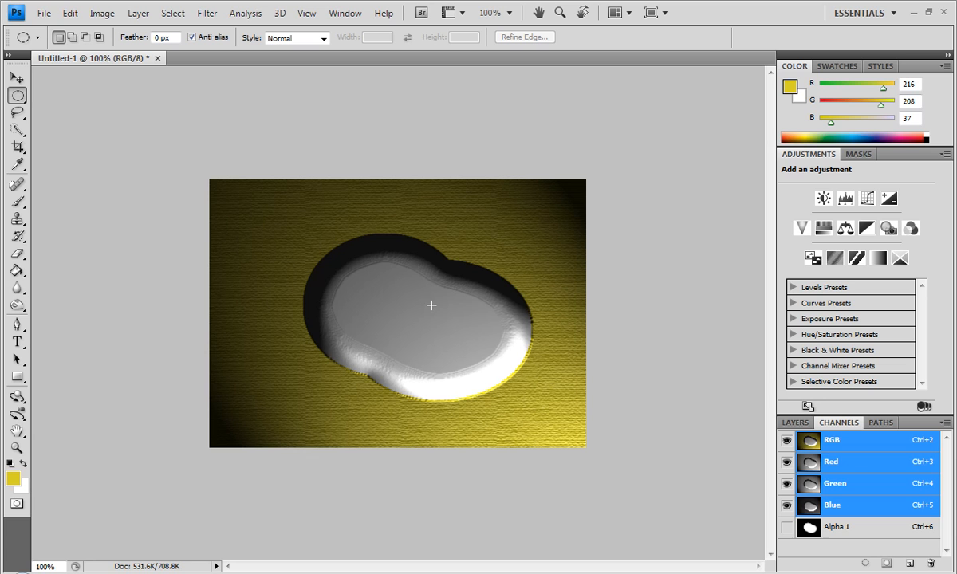
{"action": "mouse_move", "coordinate": [439, 327]}
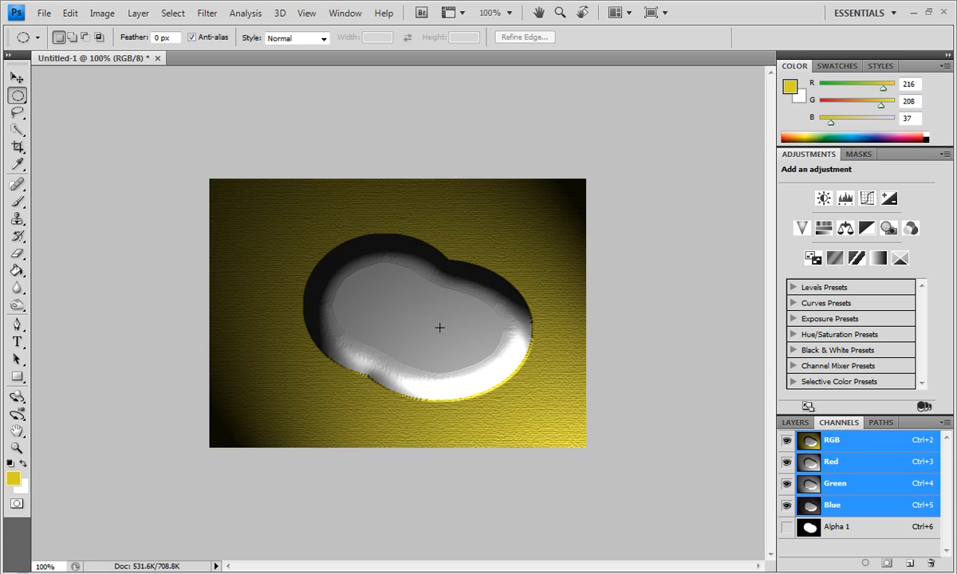
{"action": "mouse_move", "coordinate": [410, 326]}
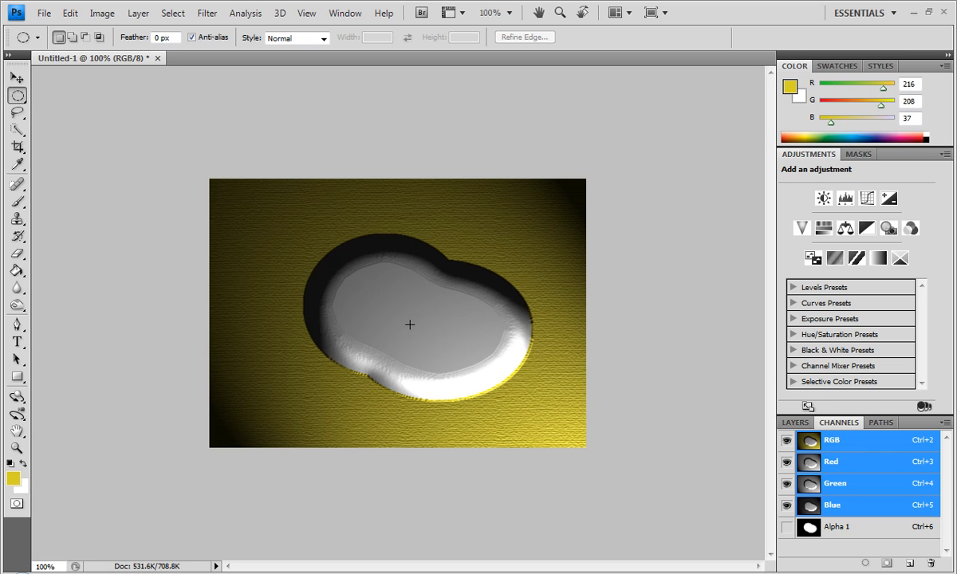
Step: Select a small circle at the blob's centre and show the Alpha 1 channel
{"action": "left_click", "coordinate": [837, 526]}
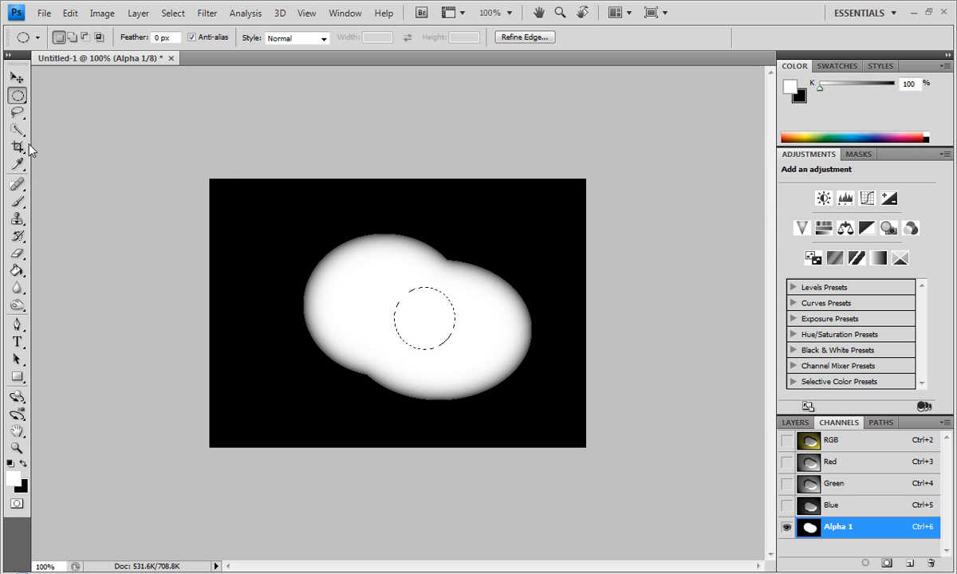
Step: With the Paint Bucket at K 100%, fill the blob's centre circle black on Alpha 1 and show RGB
{"action": "left_click", "coordinate": [17, 270]}
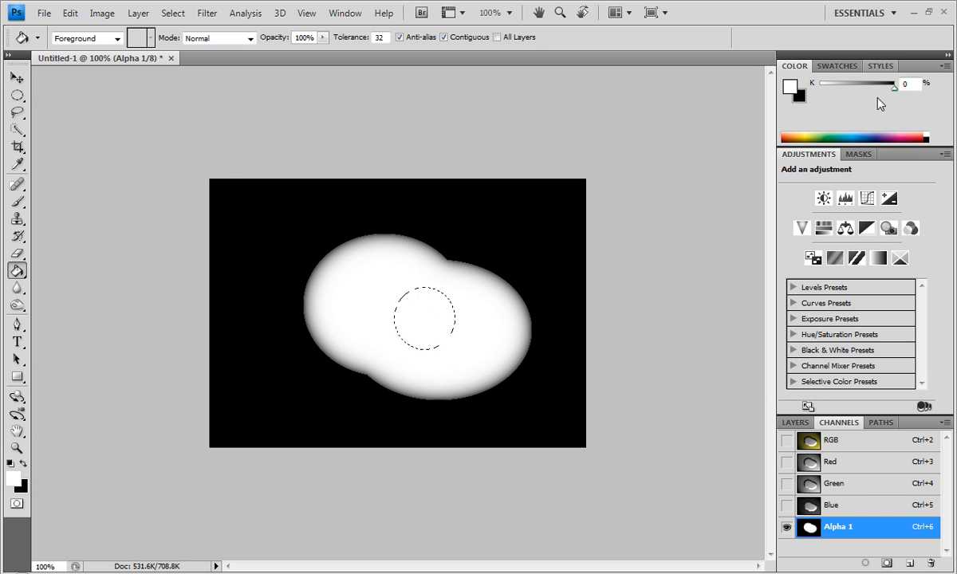
{"action": "left_click_drag", "start_coordinate": [894, 86], "coordinate": [865, 86]}
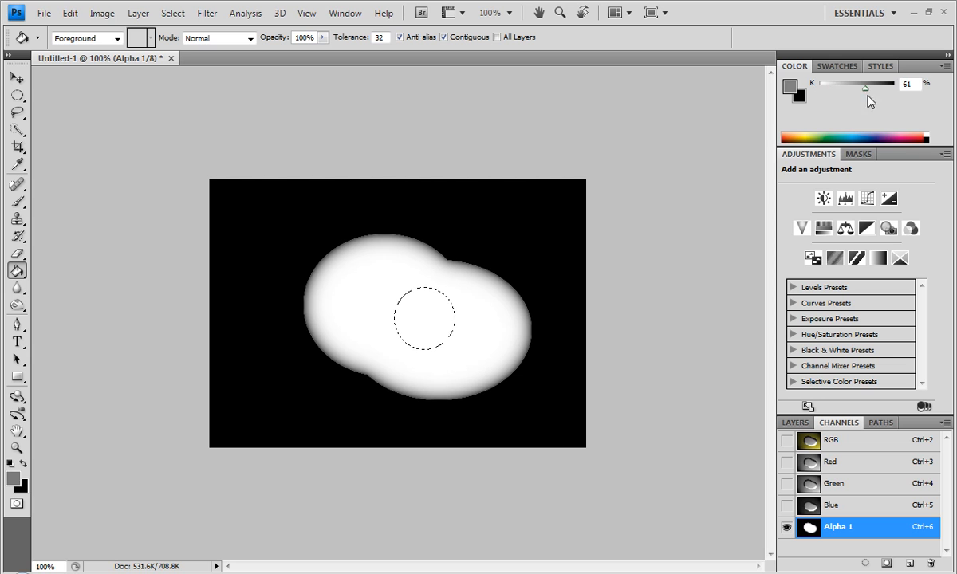
{"action": "left_click", "coordinate": [424, 317]}
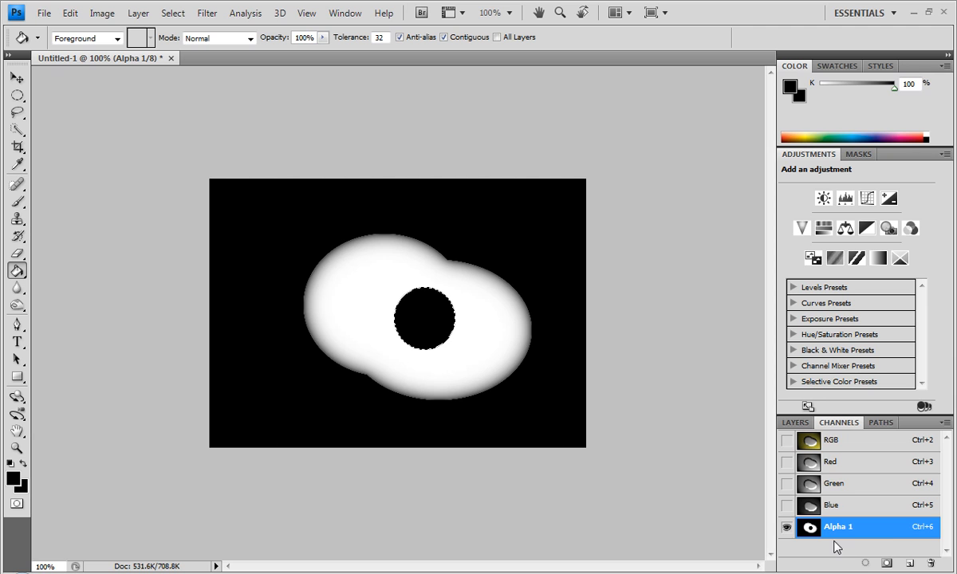
{"action": "left_click", "coordinate": [830, 440]}
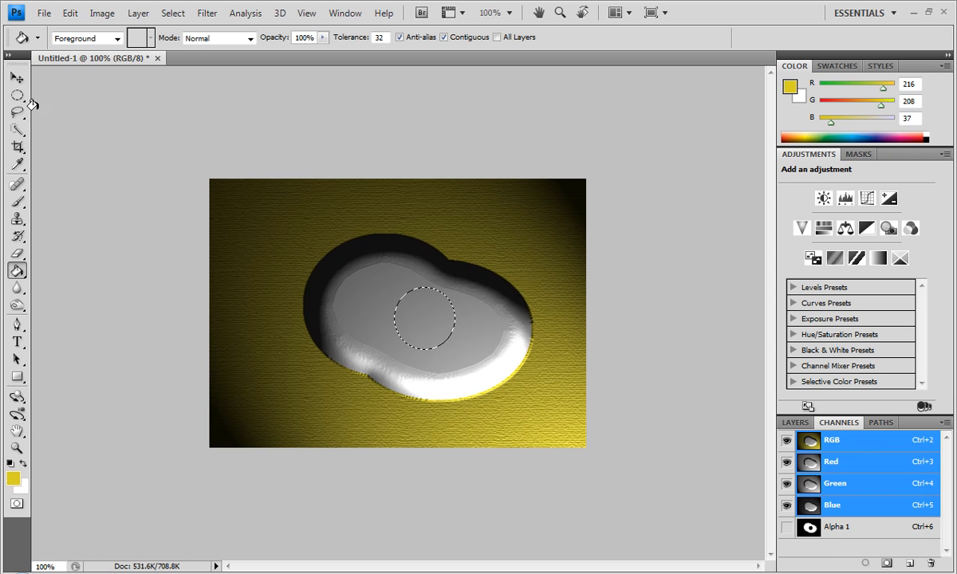
Step: Deselect, then rerun Lighting Effects with the light ellipse aimed horizontally for a raised ring
{"action": "right_click", "coordinate": [421, 327]}
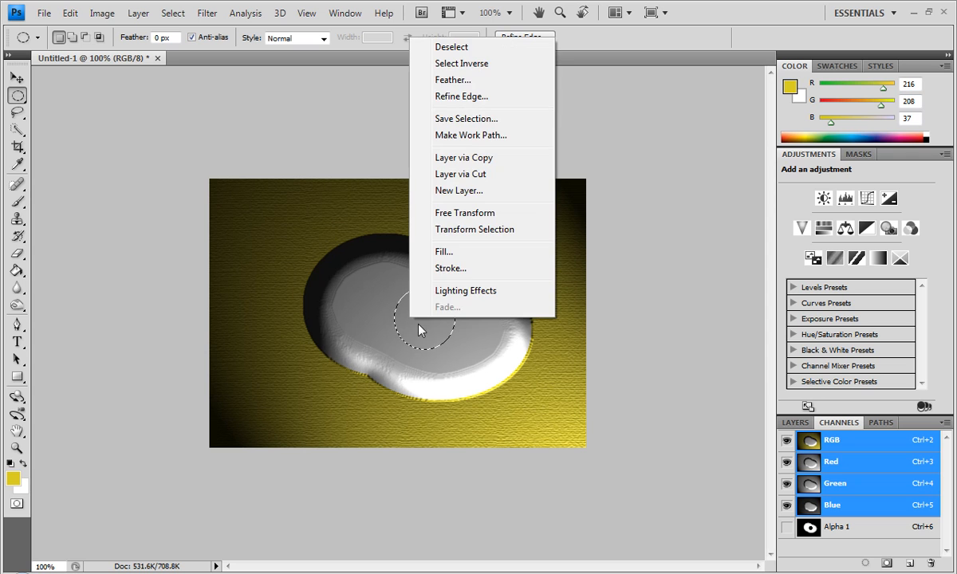
{"action": "left_click", "coordinate": [450, 47]}
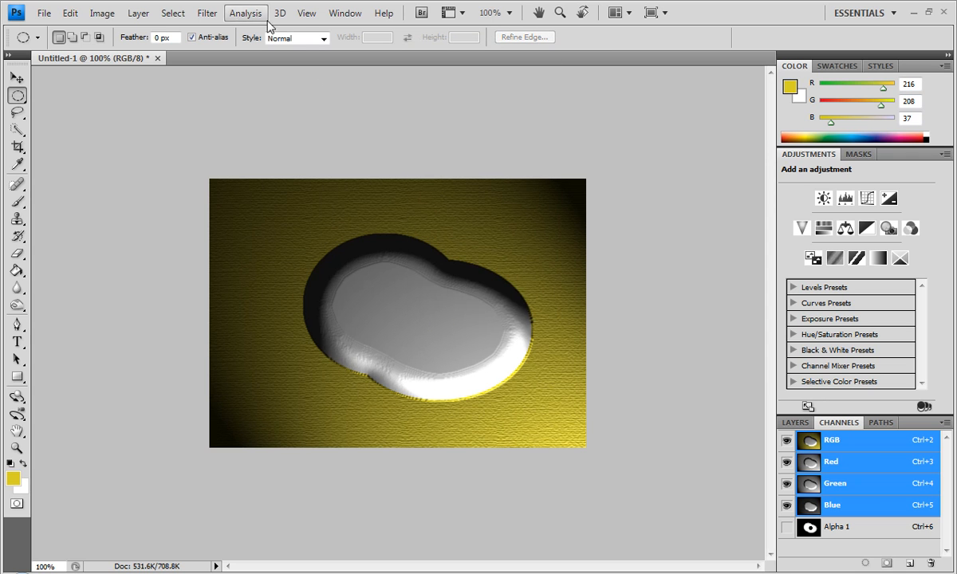
{"action": "left_click", "coordinate": [207, 12]}
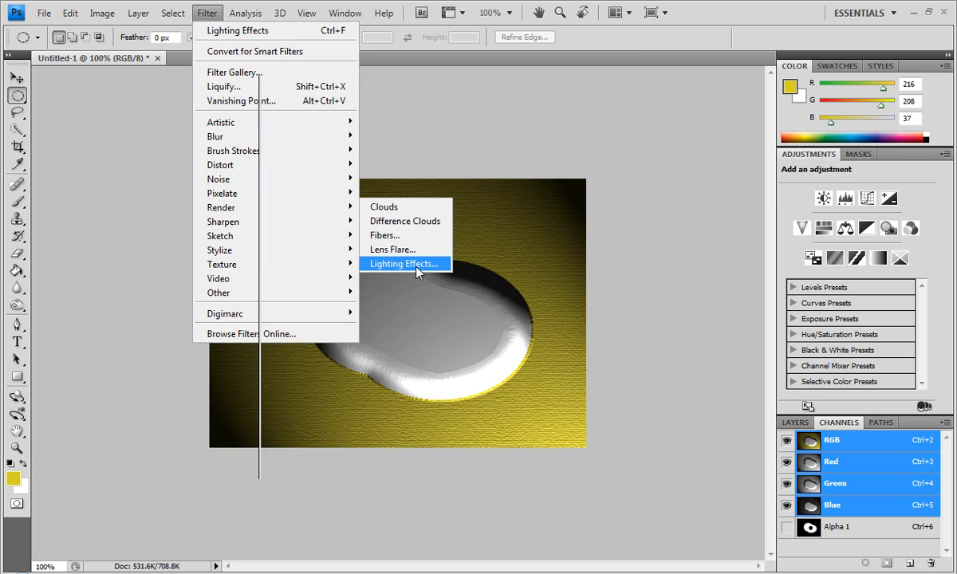
{"action": "left_click", "coordinate": [402, 264]}
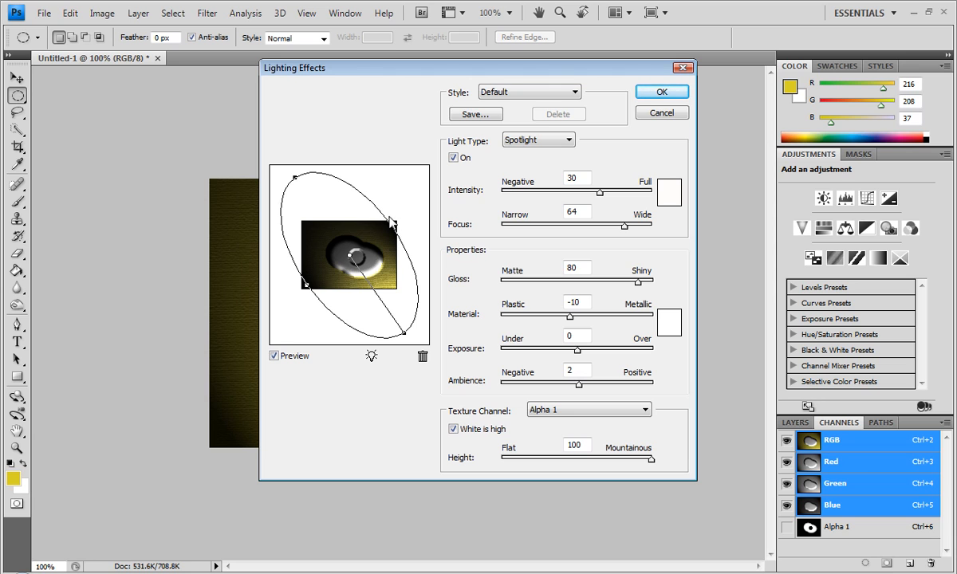
{"action": "mouse_move", "coordinate": [293, 182]}
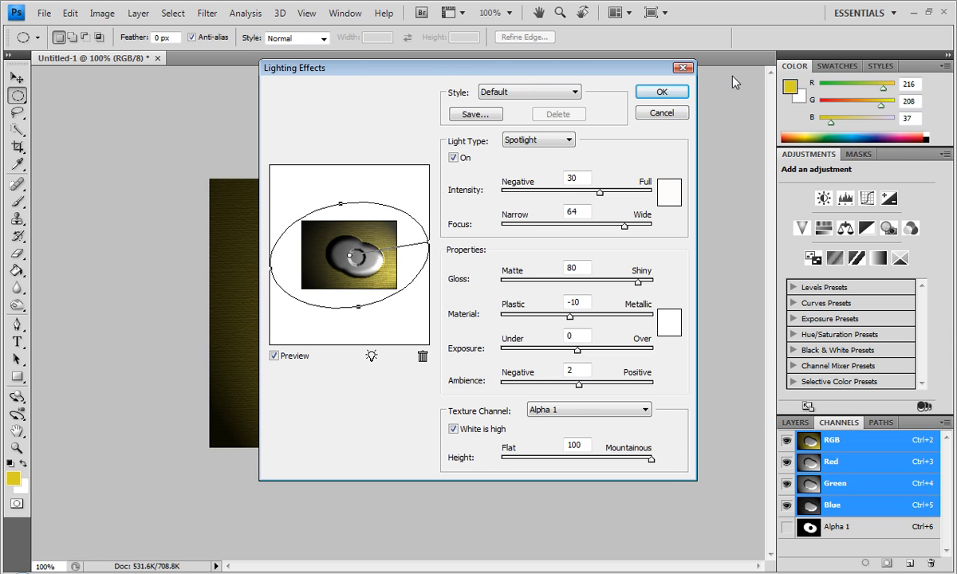
{"action": "left_click", "coordinate": [660, 91]}
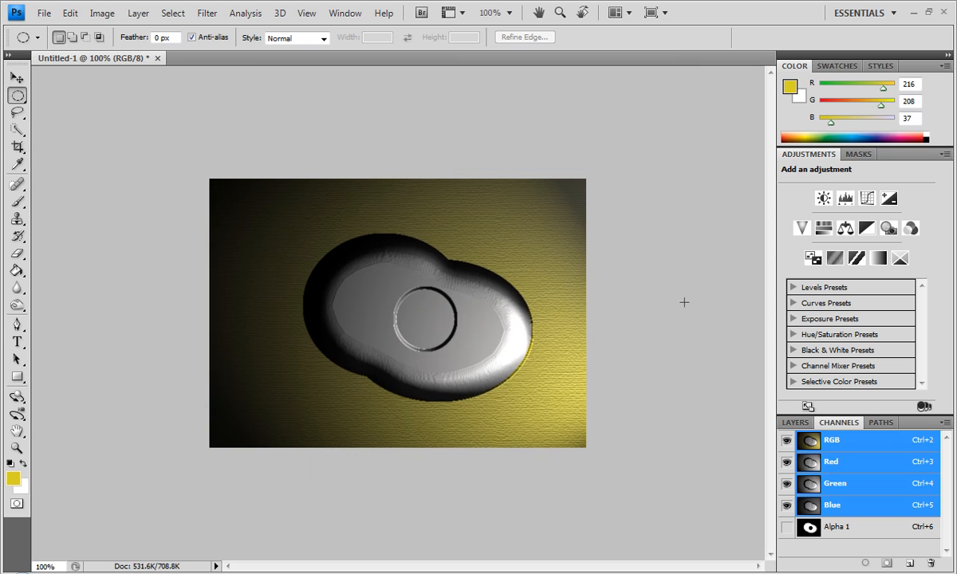
{"action": "mouse_move", "coordinate": [517, 389]}
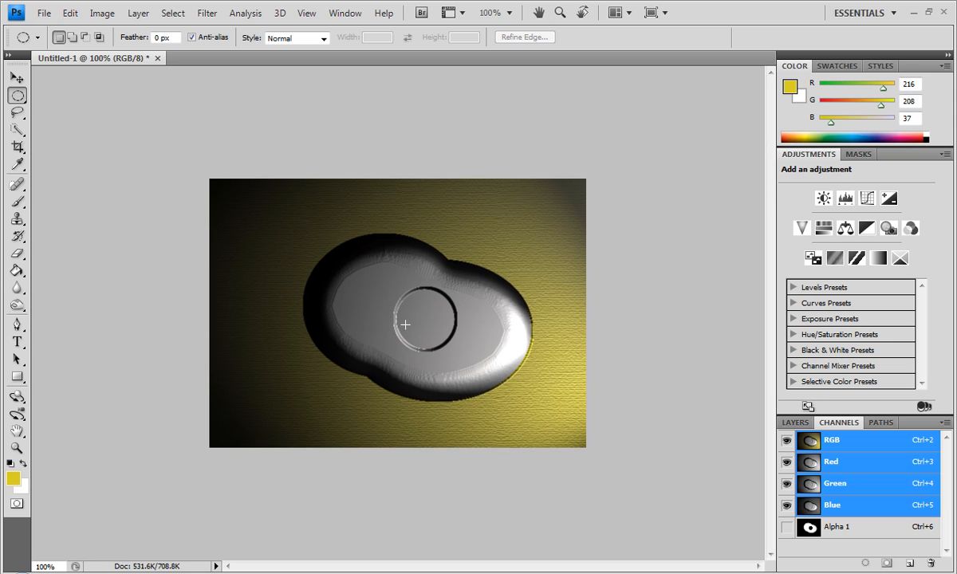
{"action": "mouse_move", "coordinate": [439, 399]}
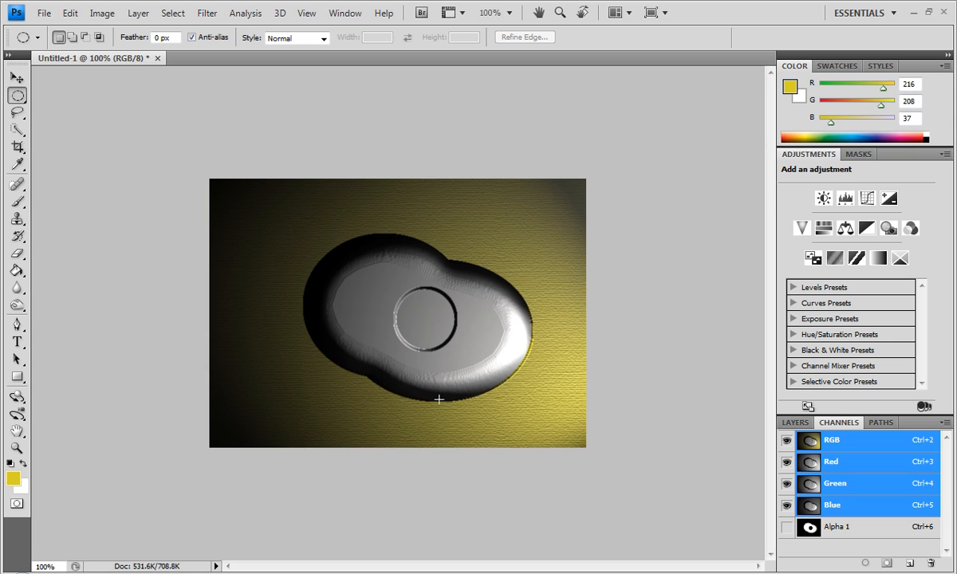
{"action": "mouse_move", "coordinate": [86, 147]}
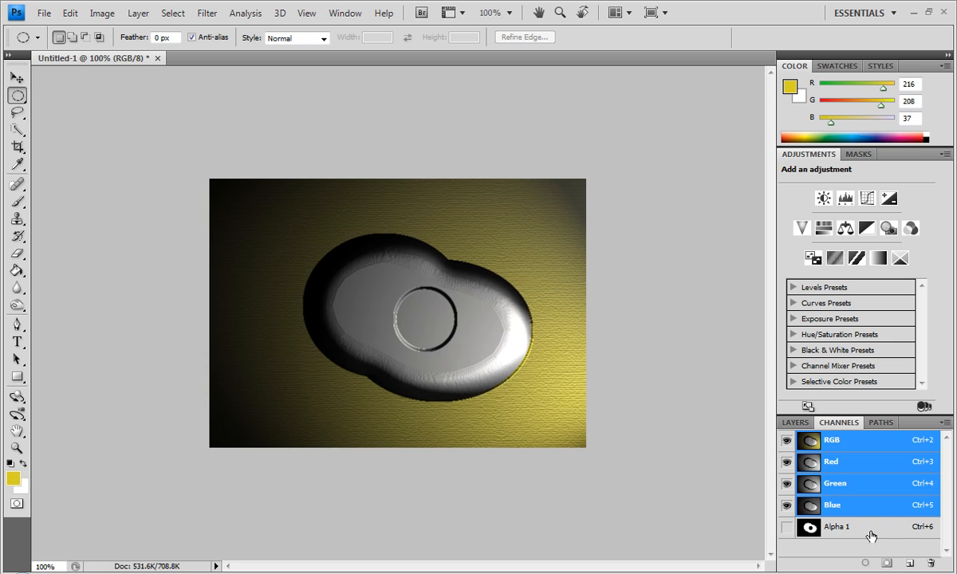
Step: On Alpha 1, abandon a failed History Brush attempt and take the ordinary Brush
{"action": "left_click", "coordinate": [836, 526]}
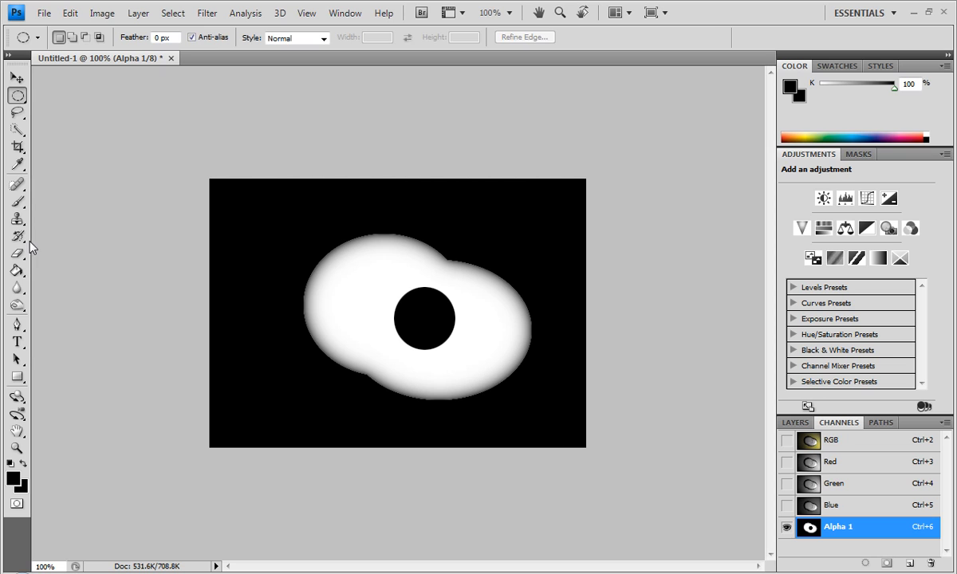
{"action": "left_click", "coordinate": [17, 236]}
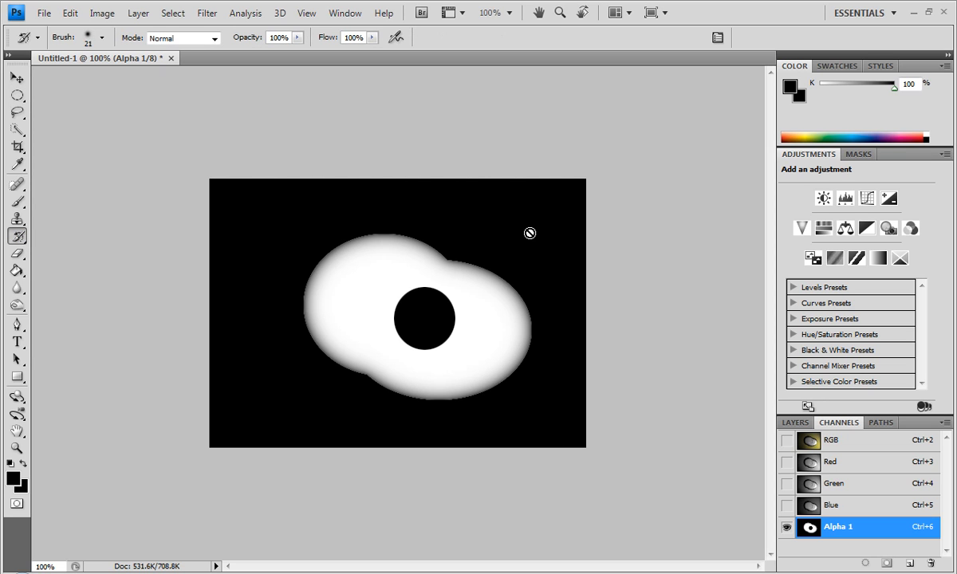
{"action": "left_click", "coordinate": [530, 233]}
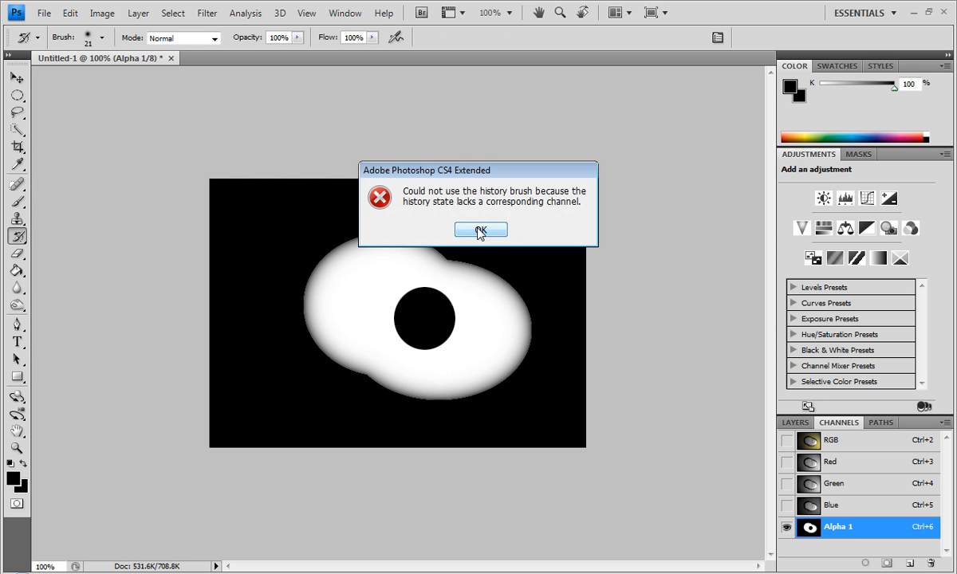
{"action": "left_click", "coordinate": [480, 230]}
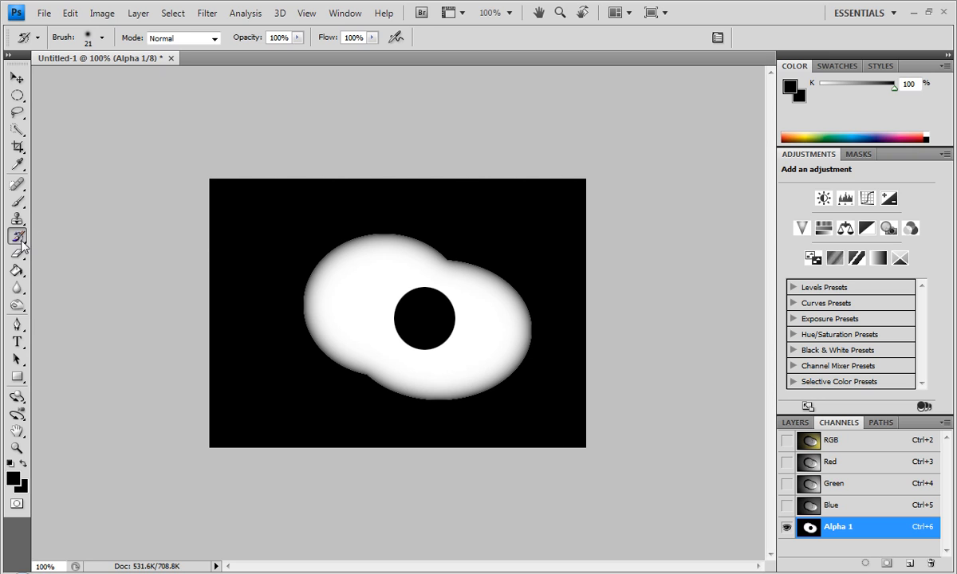
{"action": "left_click", "coordinate": [18, 201]}
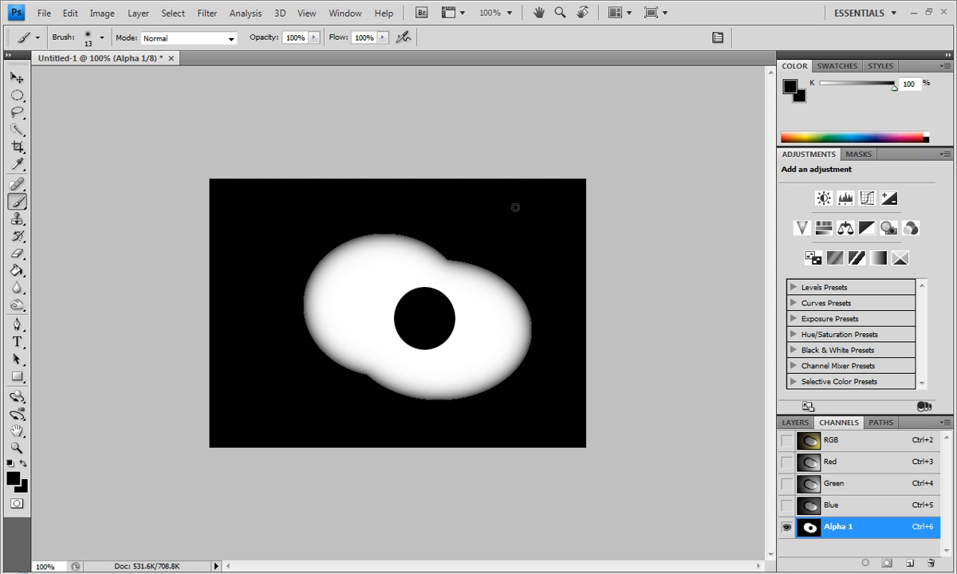
Step: Set a grey K level, paint the leaf outline at upper right, and return to RGB
{"action": "left_click_drag", "start_coordinate": [887, 83], "coordinate": [837, 83]}
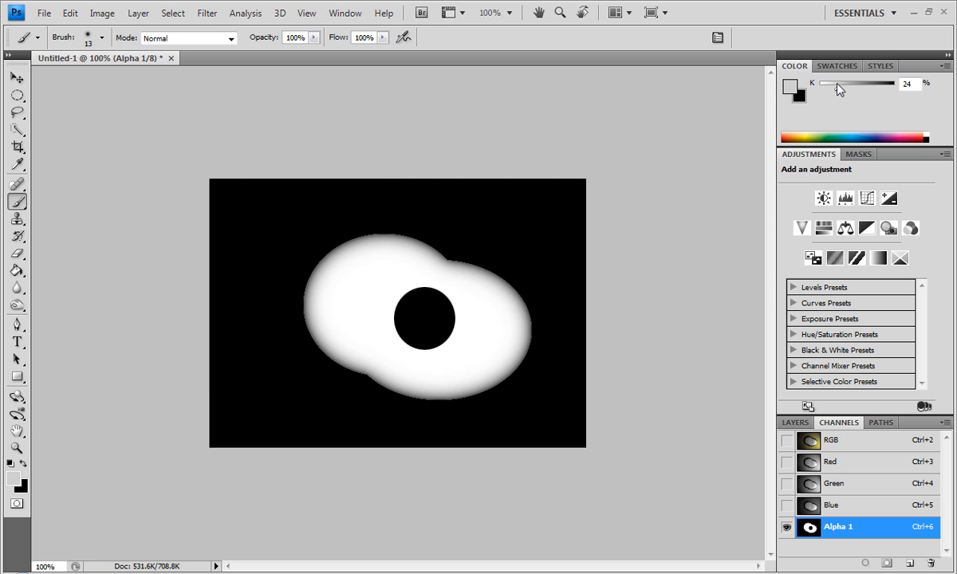
{"action": "left_click_drag", "start_coordinate": [838, 83], "coordinate": [844, 83]}
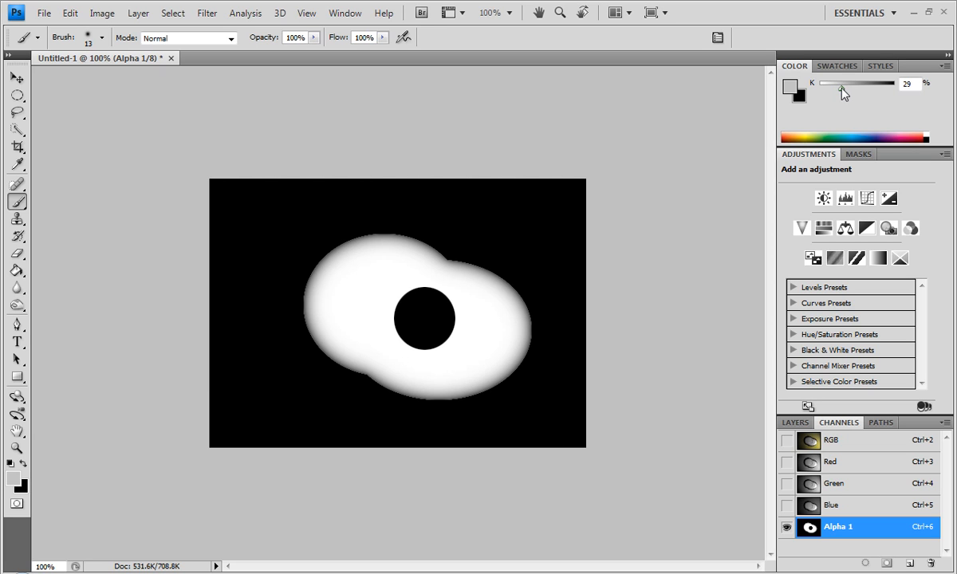
{"action": "left_click_drag", "start_coordinate": [859, 83], "coordinate": [817, 83]}
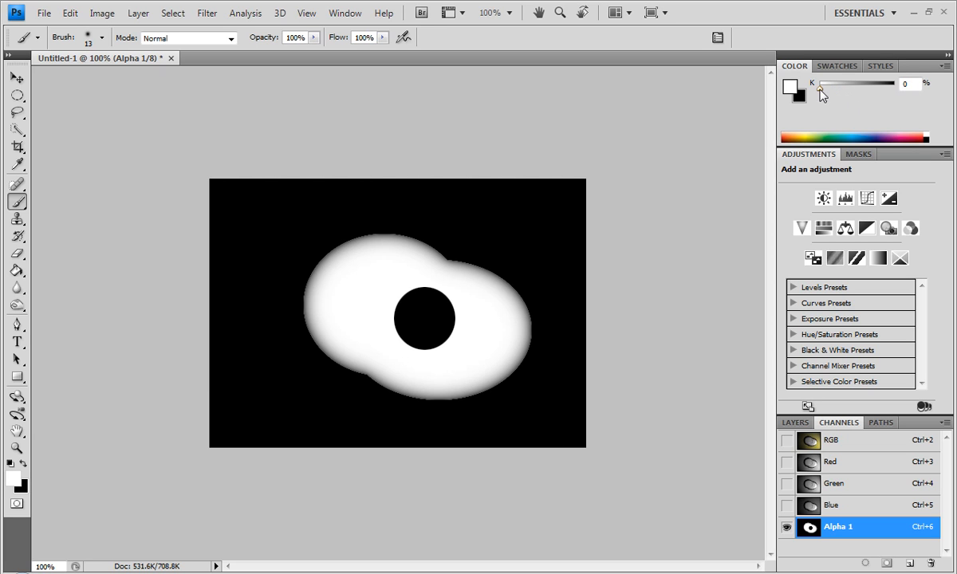
{"action": "left_click_drag", "start_coordinate": [475, 199], "coordinate": [539, 206]}
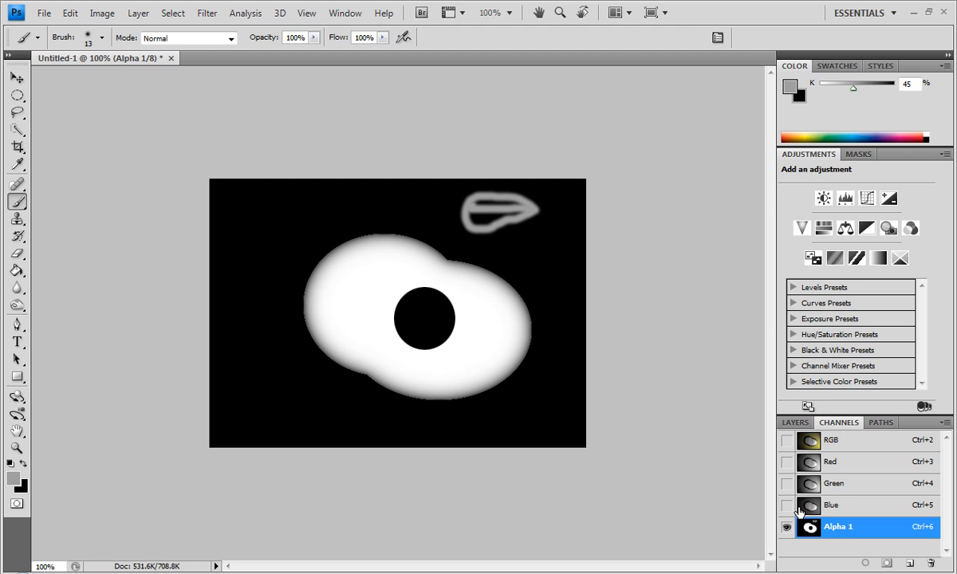
{"action": "left_click", "coordinate": [831, 440]}
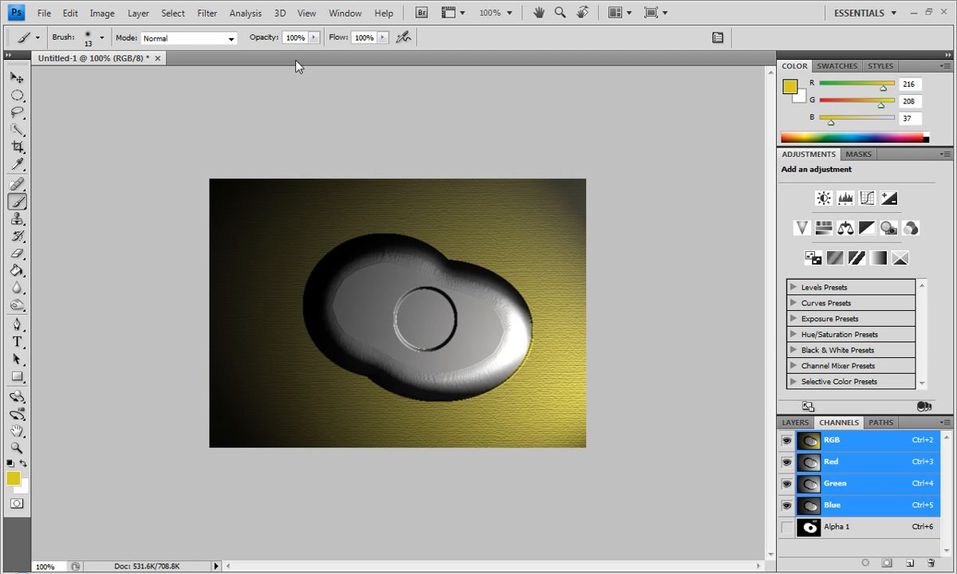
Step: Repeat the last Lighting Effects filter so the leaf outline embosses, then select Alpha 1
{"action": "left_click", "coordinate": [246, 13]}
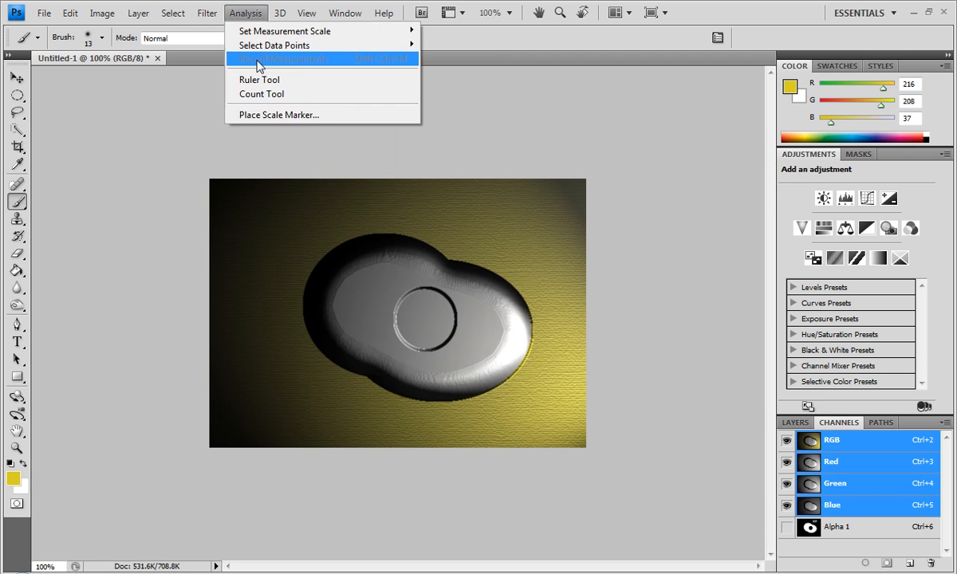
{"action": "left_click", "coordinate": [207, 13]}
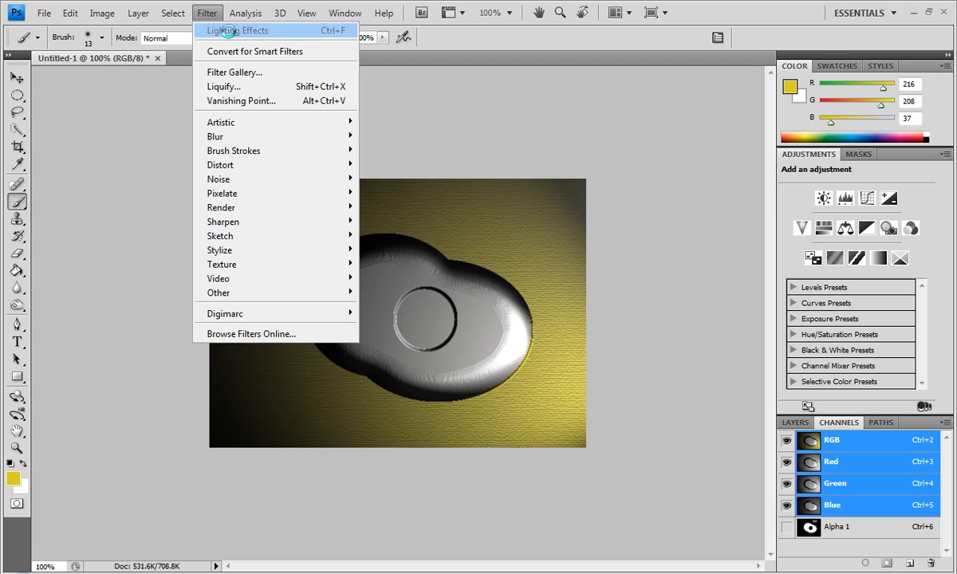
{"action": "left_click", "coordinate": [234, 30]}
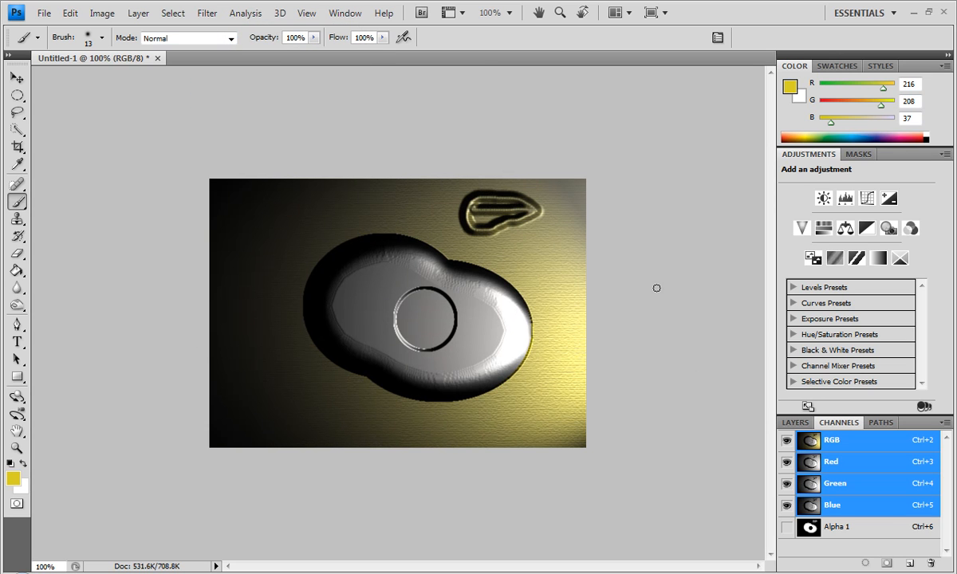
{"action": "mouse_move", "coordinate": [612, 288]}
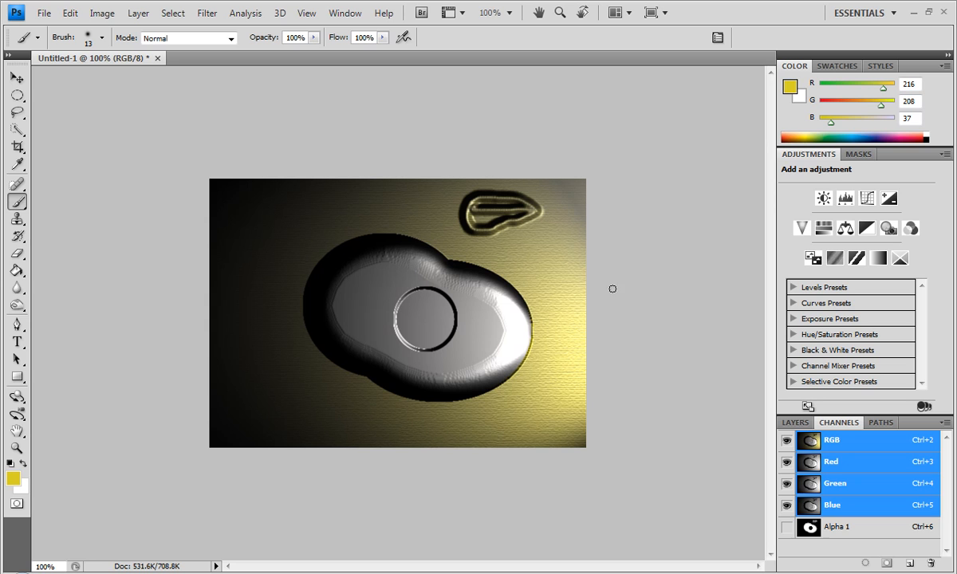
{"action": "mouse_move", "coordinate": [389, 160]}
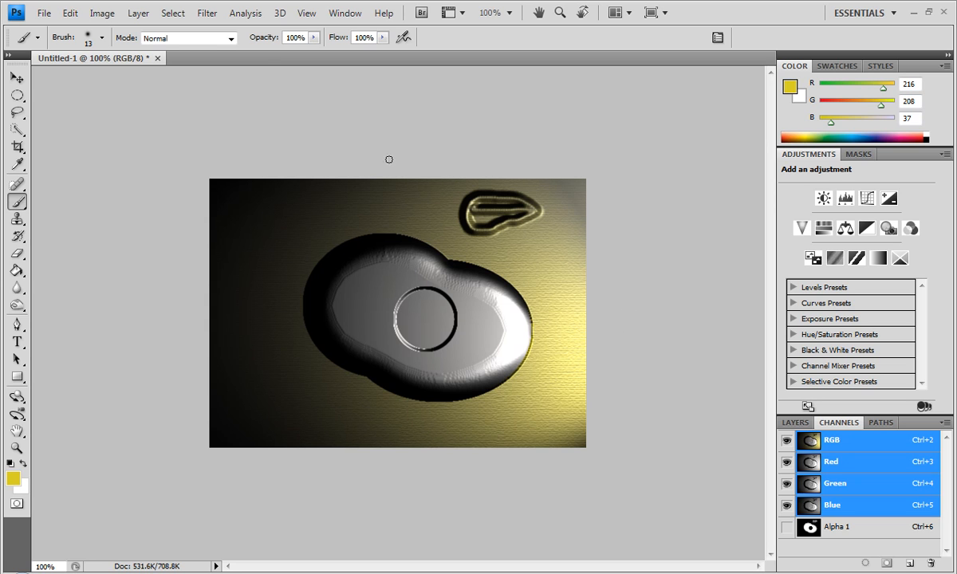
{"action": "left_click", "coordinate": [840, 527]}
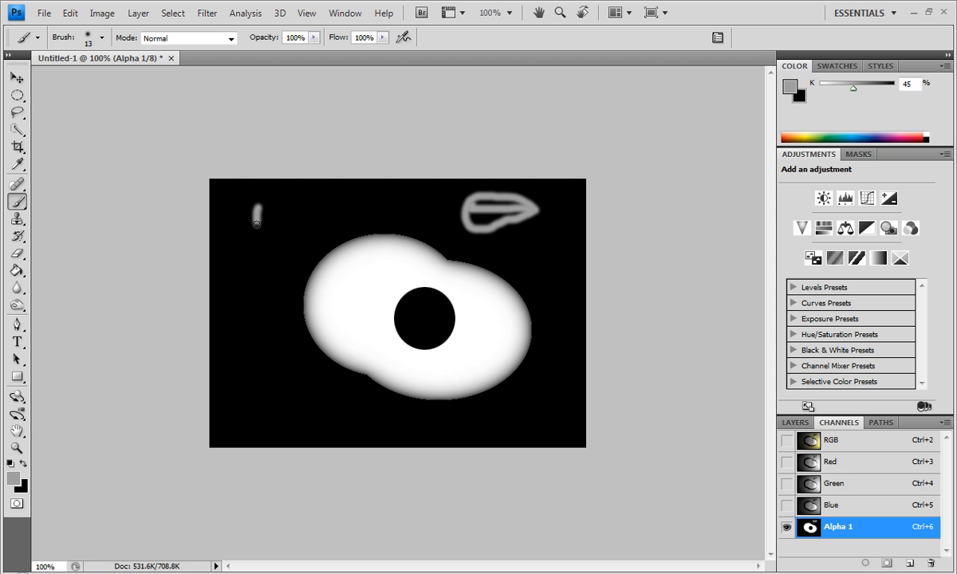
Step: Brush a curly grey scribble at the left of Alpha 1 and return to the RGB composite
{"action": "left_click_drag", "start_coordinate": [257, 224], "coordinate": [284, 242]}
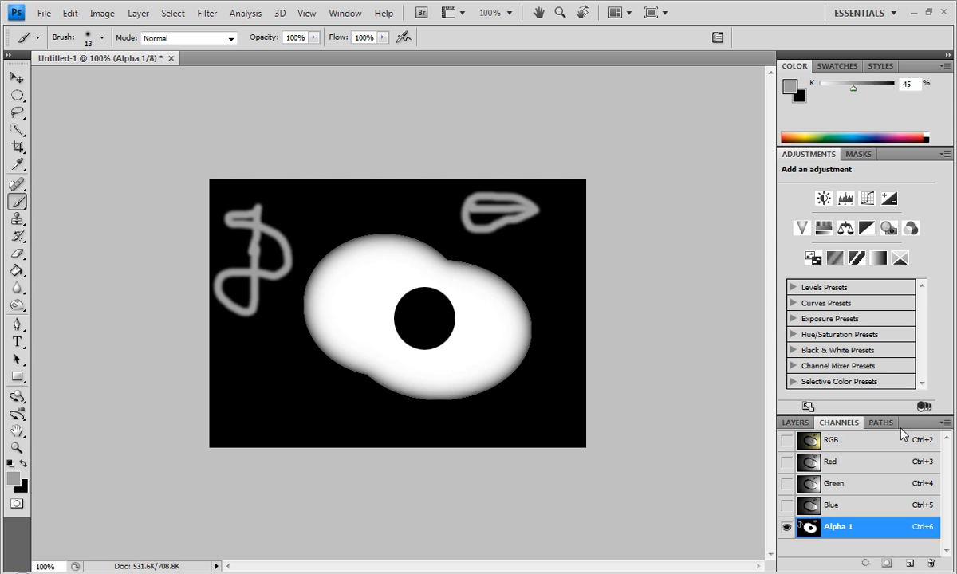
{"action": "left_click", "coordinate": [831, 441]}
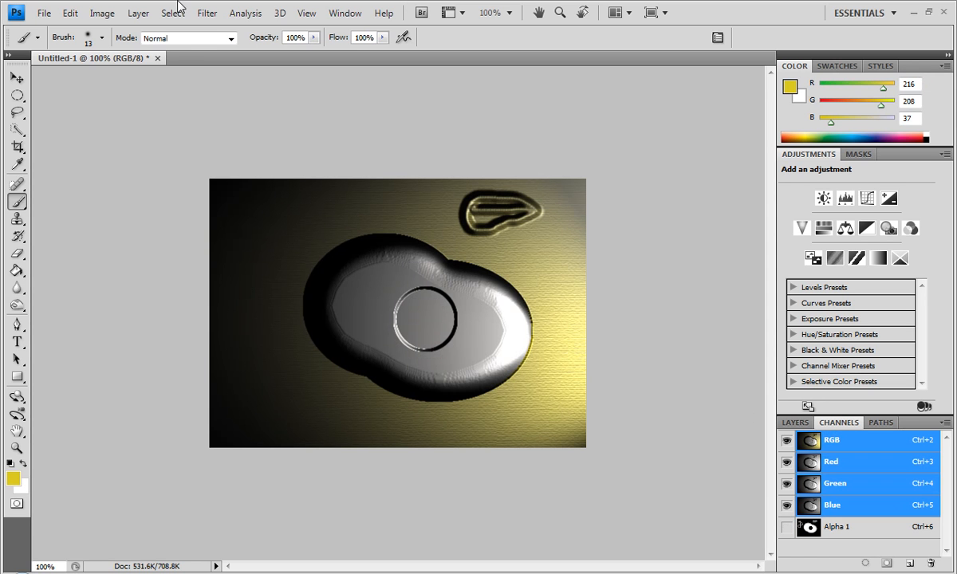
Step: Apply Lighting Effects with Alpha 1 texture and White is High unchecked, carving the shapes in
{"action": "left_click", "coordinate": [208, 13]}
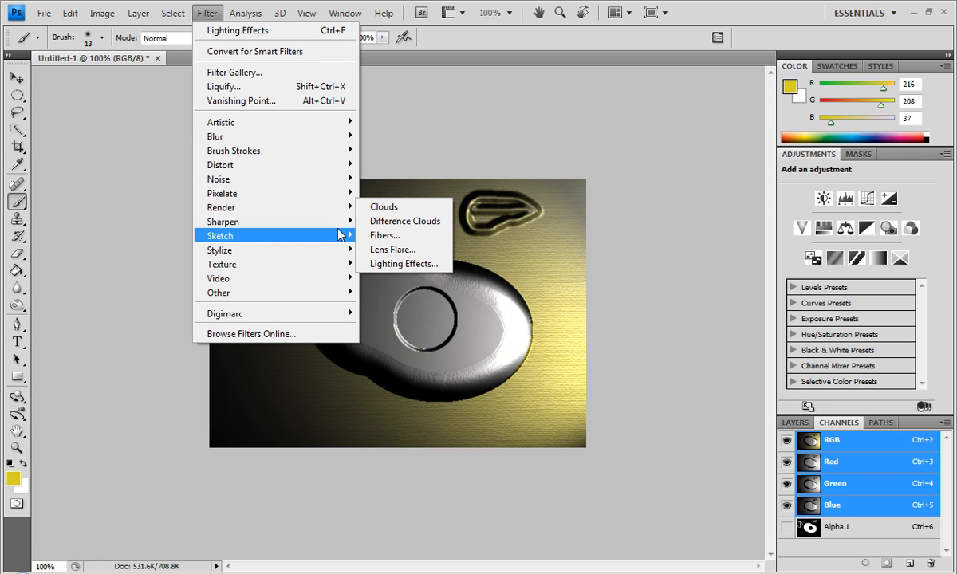
{"action": "left_click", "coordinate": [404, 265]}
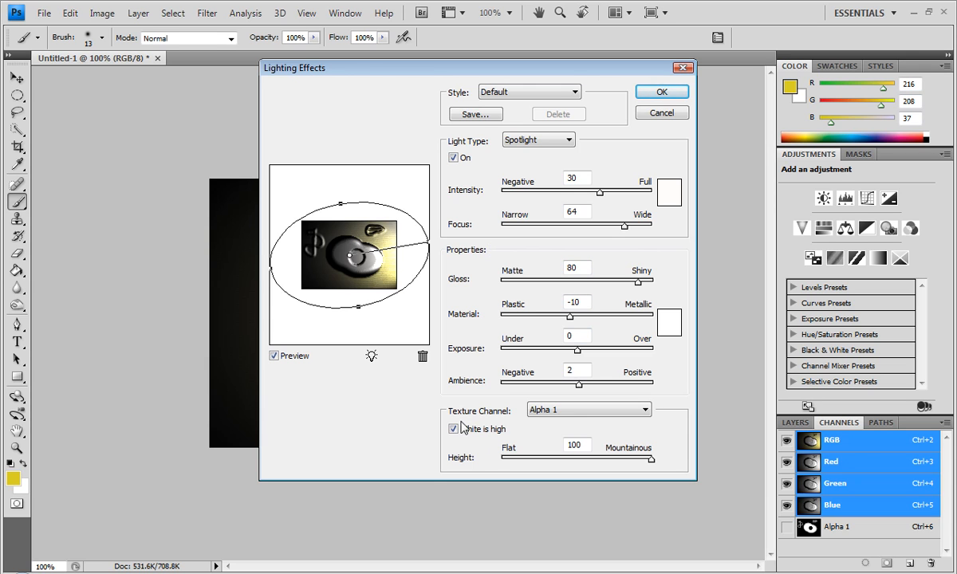
{"action": "left_click", "coordinate": [453, 428]}
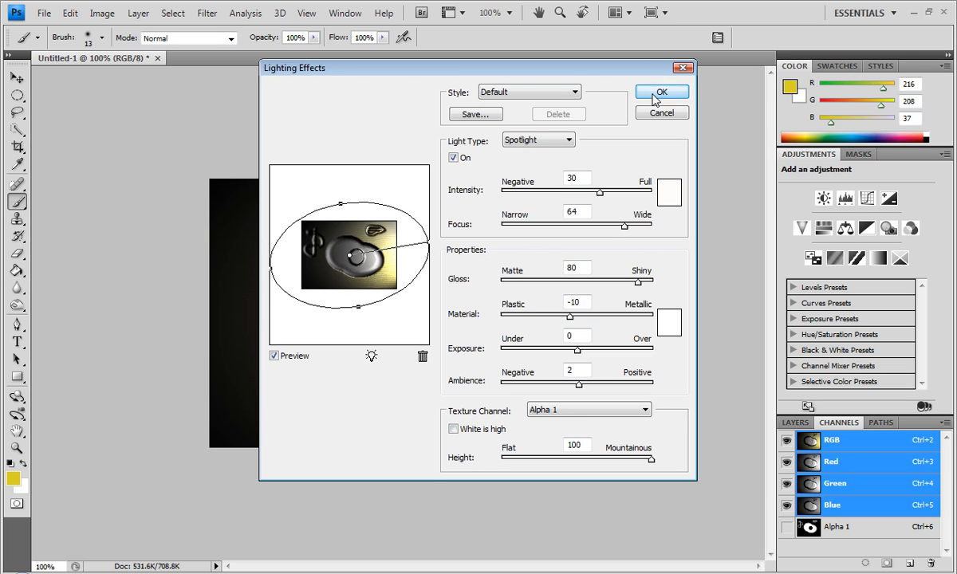
{"action": "left_click", "coordinate": [660, 90]}
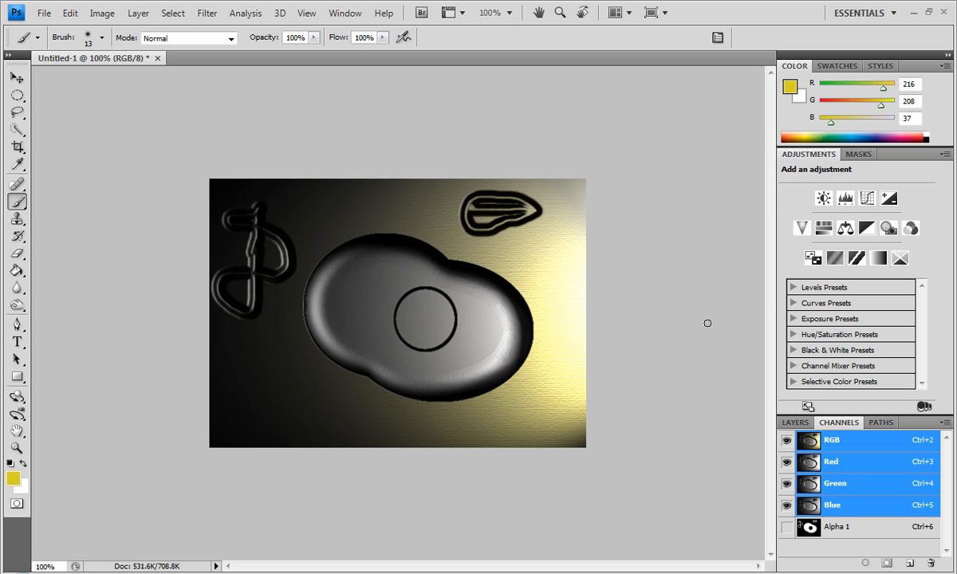
{"action": "mouse_move", "coordinate": [208, 13]}
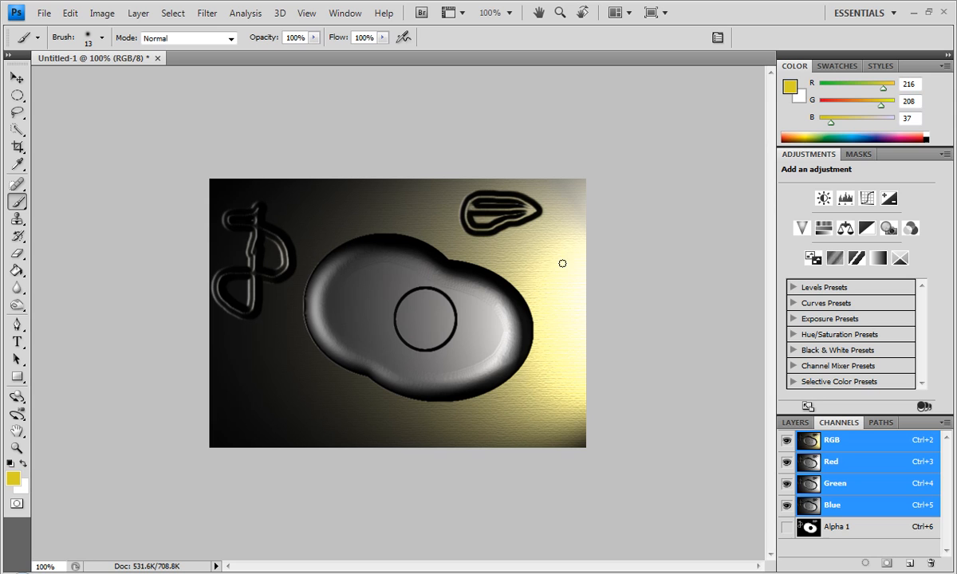
{"action": "mouse_move", "coordinate": [460, 307]}
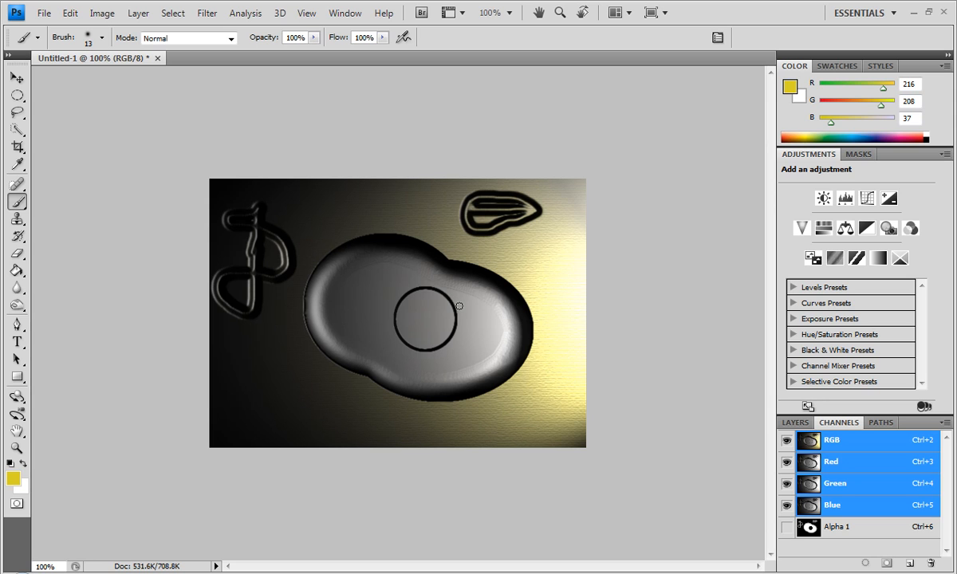
{"action": "mouse_move", "coordinate": [520, 158]}
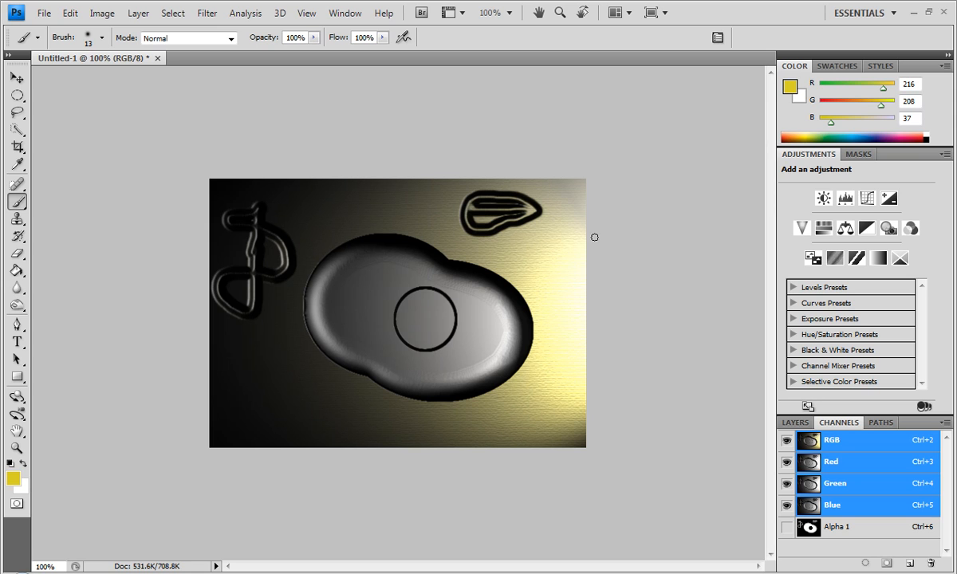
{"action": "mouse_move", "coordinate": [591, 243]}
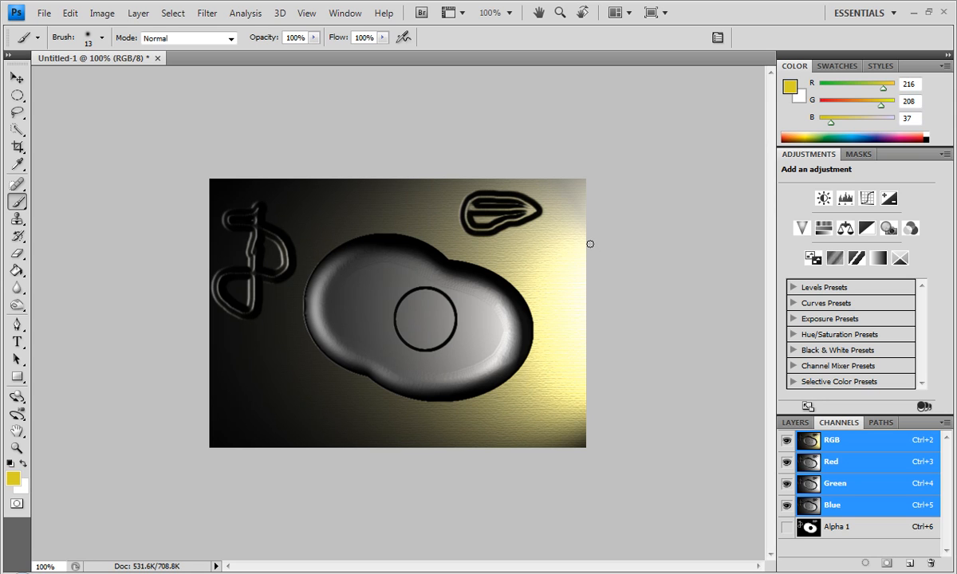
{"action": "mouse_move", "coordinate": [421, 327]}
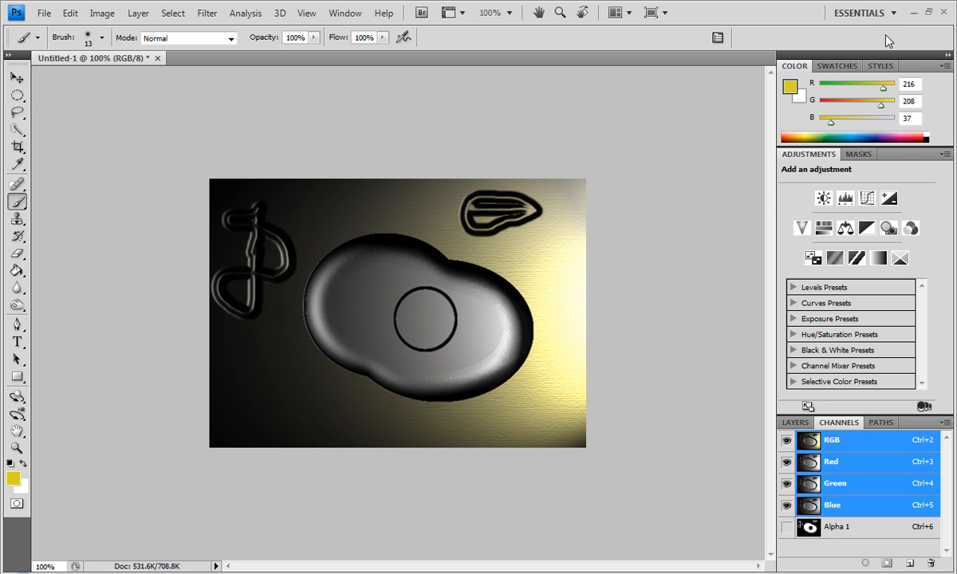
{"action": "mouse_move", "coordinate": [581, 194]}
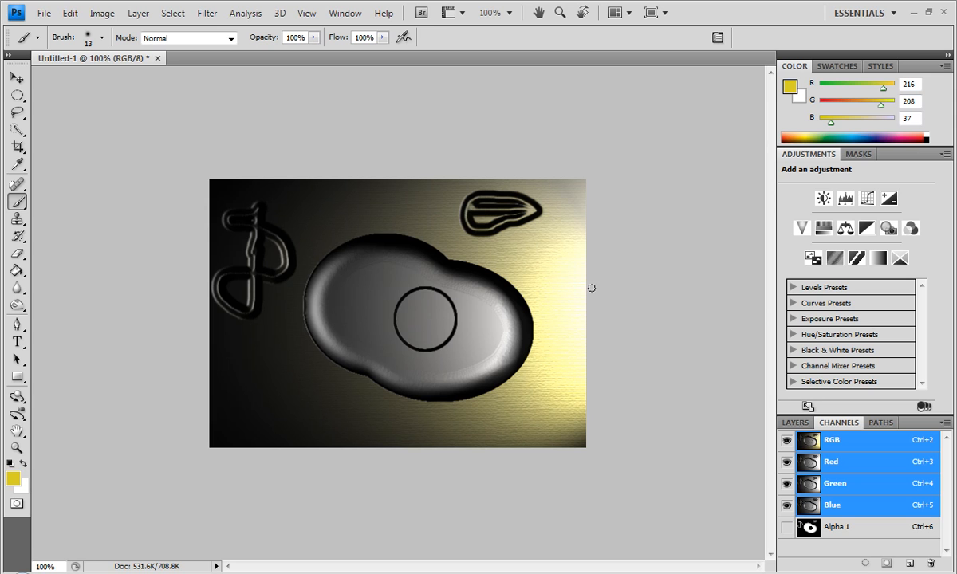
{"action": "mouse_move", "coordinate": [156, 210]}
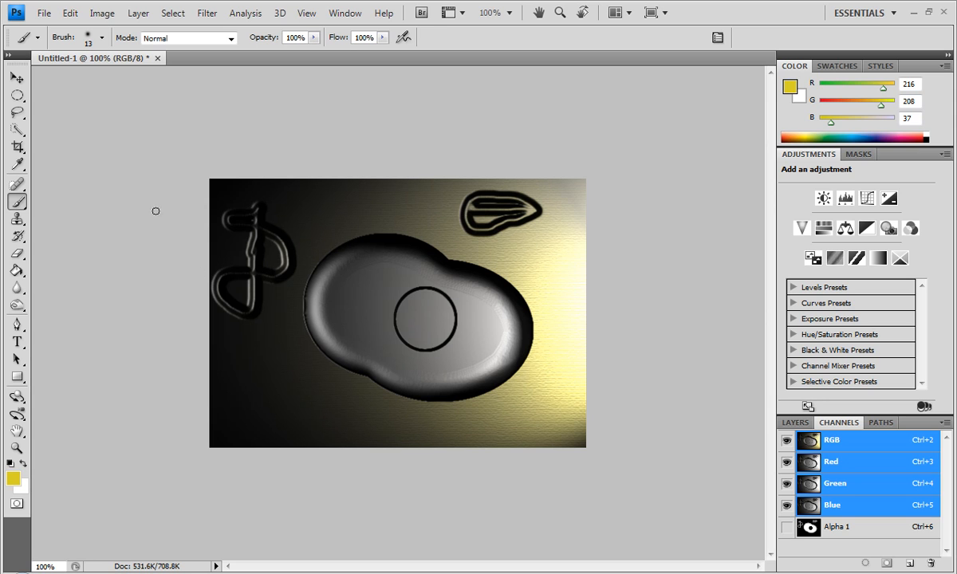